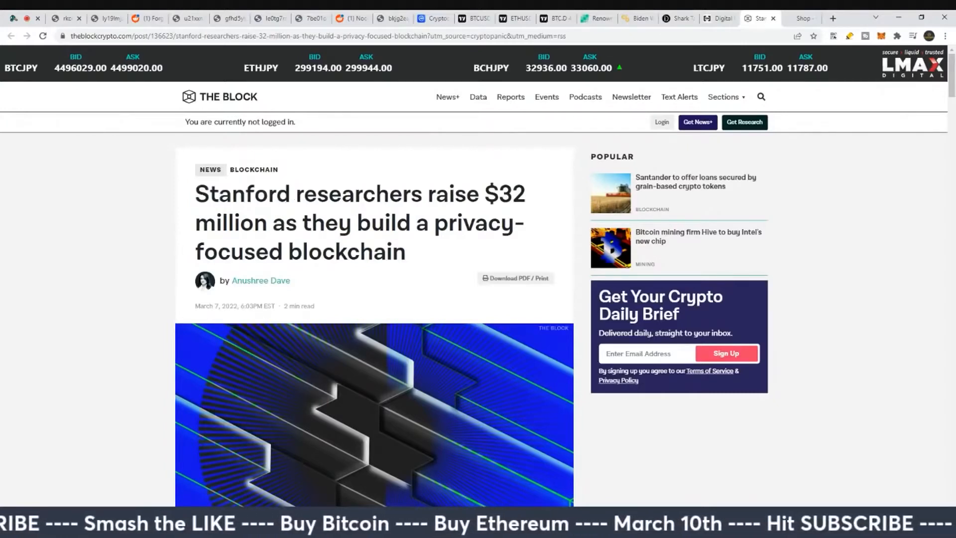
- Highlight the privacy-focused blockchain and Stanford phrases in the Espresso headline while reading
{"action": "left_click_drag", "start_coordinate": [359, 222], "coordinate": [403, 252]}
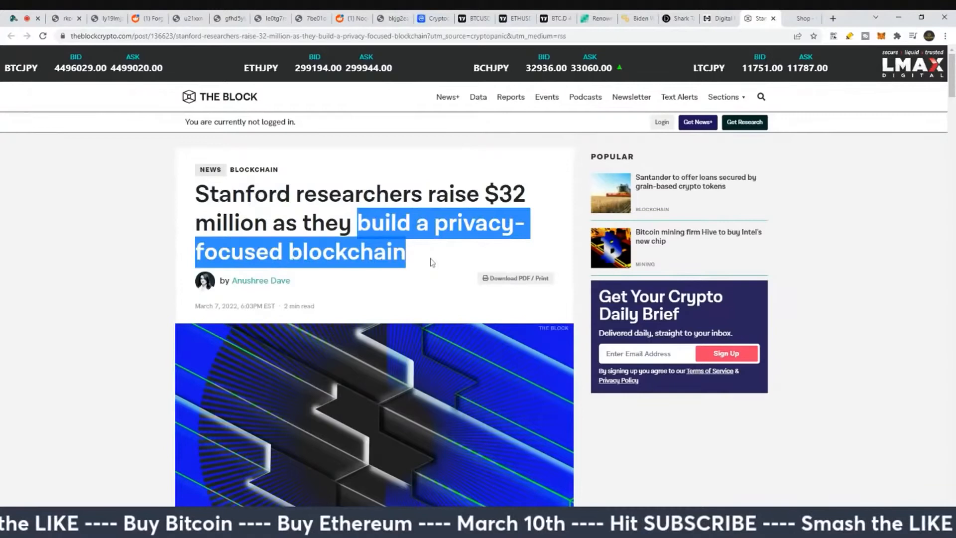
{"action": "mouse_move", "coordinate": [414, 250]}
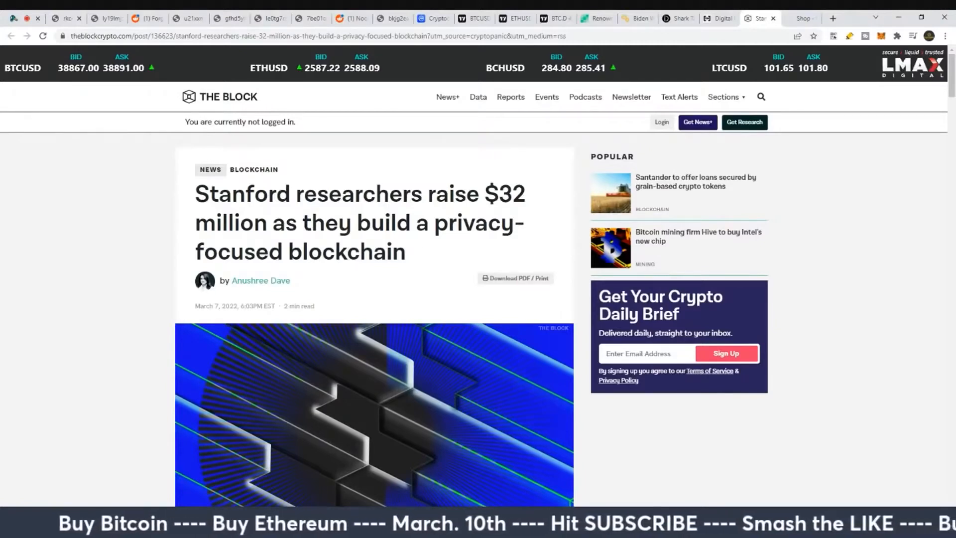
{"action": "double_click", "coordinate": [241, 193]}
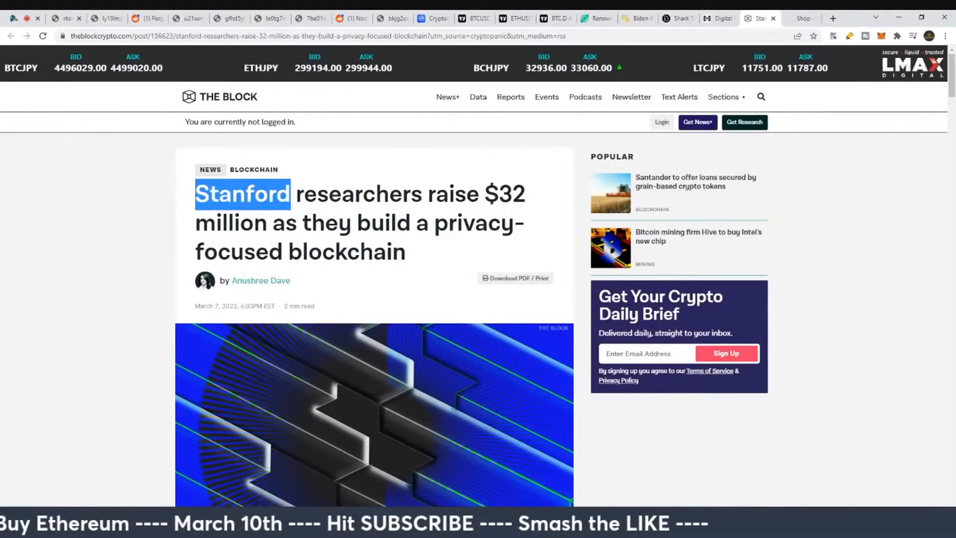
{"action": "left_click", "coordinate": [365, 193]}
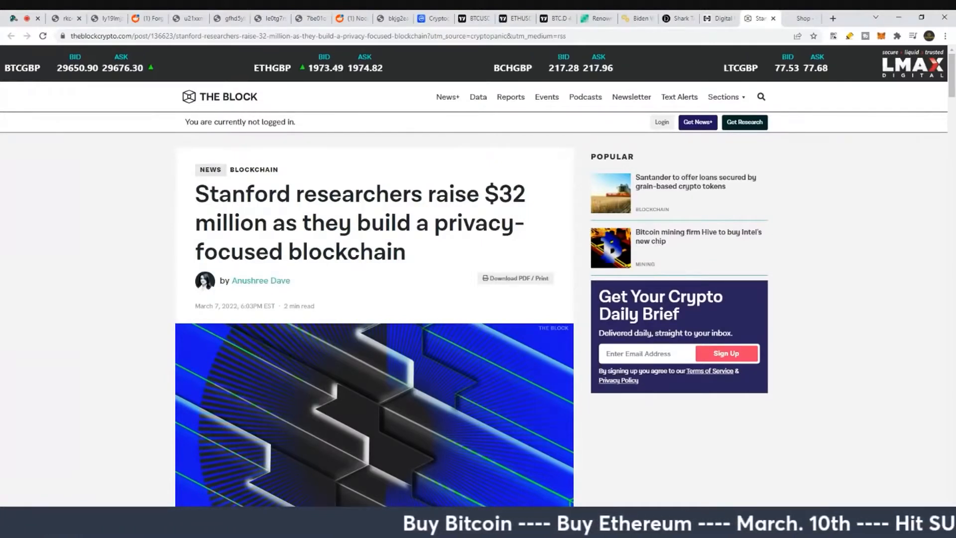
{"action": "scroll", "scroll_direction": "down", "scroll_amount": 3}
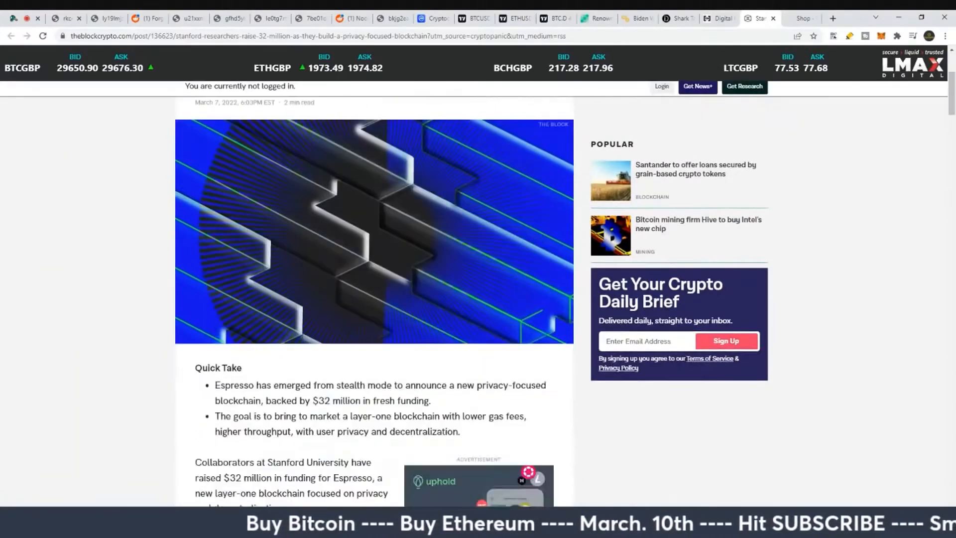
{"action": "scroll", "scroll_direction": "down", "scroll_amount": 3}
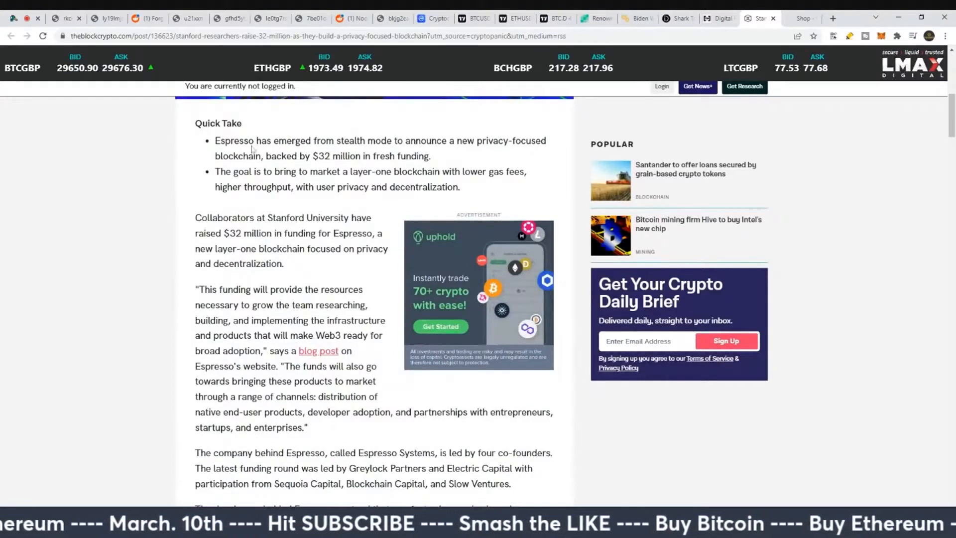
- Read the Quick Take, highlighting the goal statement, new layer-one phrase and funding quote
{"action": "double_click", "coordinate": [233, 140]}
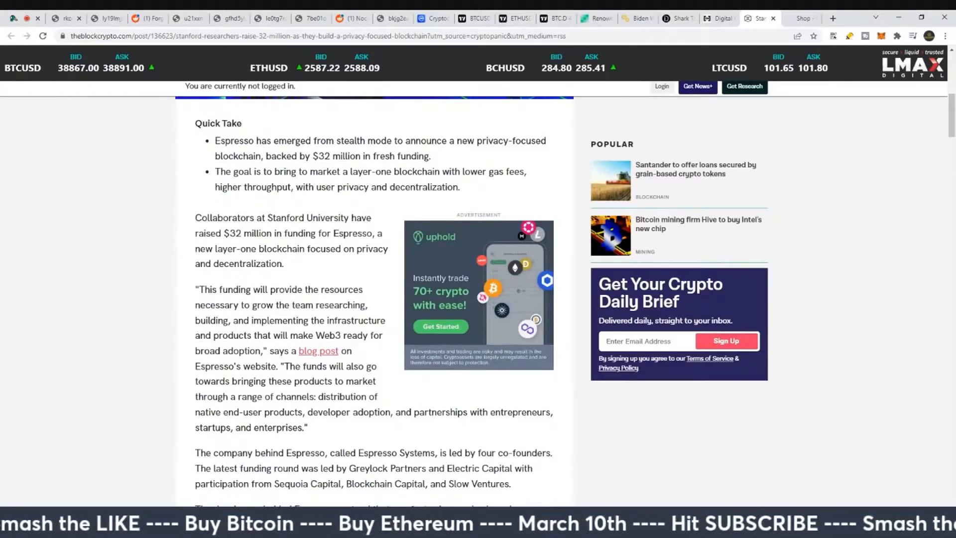
{"action": "left_click_drag", "start_coordinate": [256, 140], "coordinate": [419, 141]}
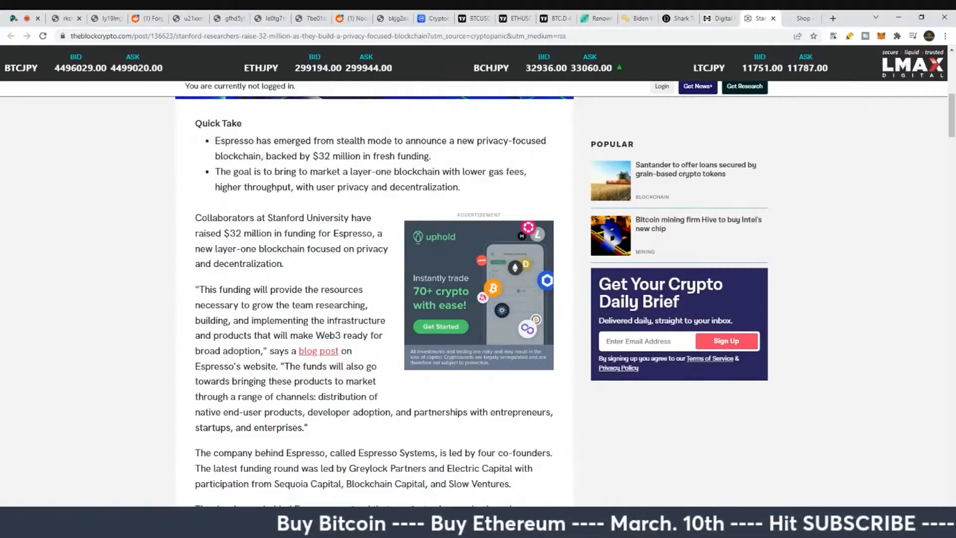
{"action": "left_click_drag", "start_coordinate": [272, 156], "coordinate": [430, 156]}
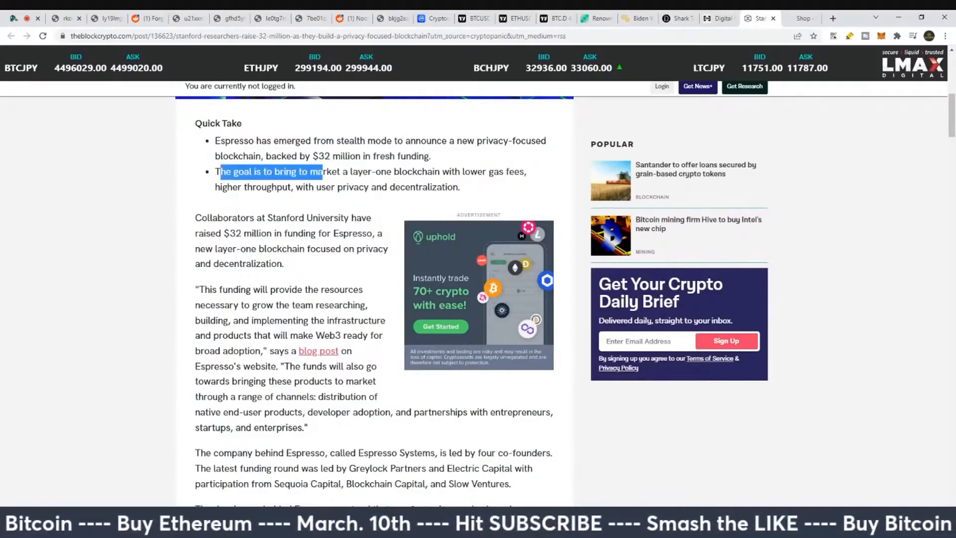
{"action": "left_click_drag", "start_coordinate": [317, 172], "coordinate": [440, 172]}
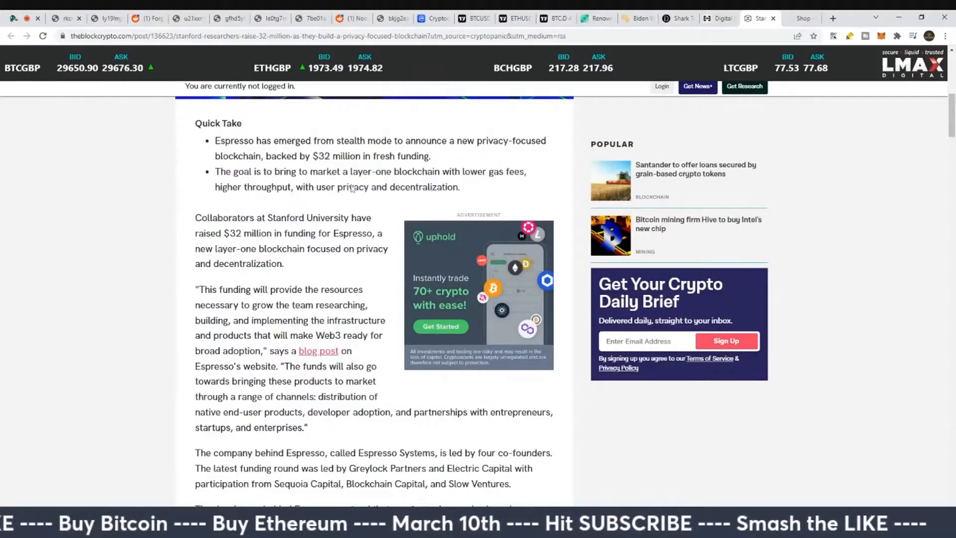
{"action": "left_click_drag", "start_coordinate": [194, 218], "coordinate": [237, 233]}
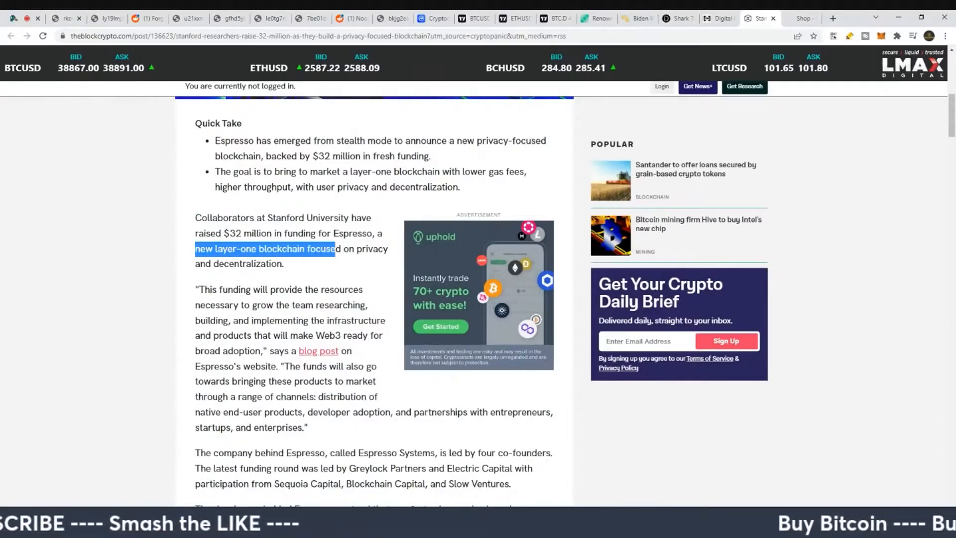
{"action": "left_click", "coordinate": [295, 267]}
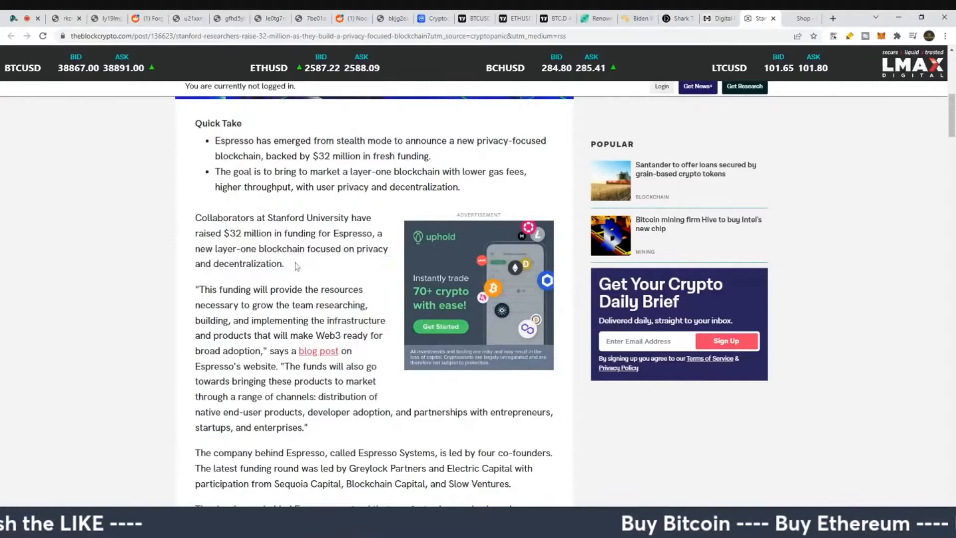
{"action": "left_click_drag", "start_coordinate": [198, 289], "coordinate": [292, 288]}
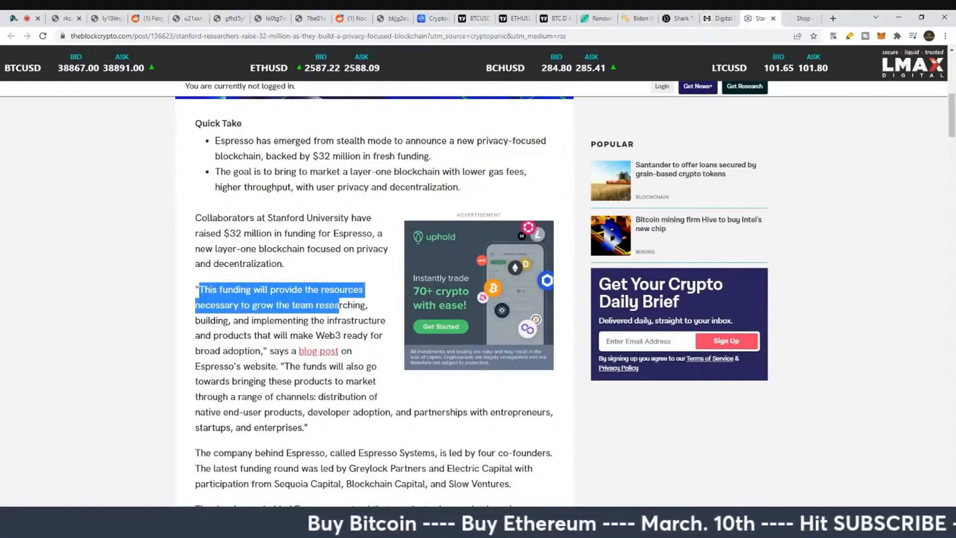
{"action": "left_click_drag", "start_coordinate": [329, 305], "coordinate": [356, 319]}
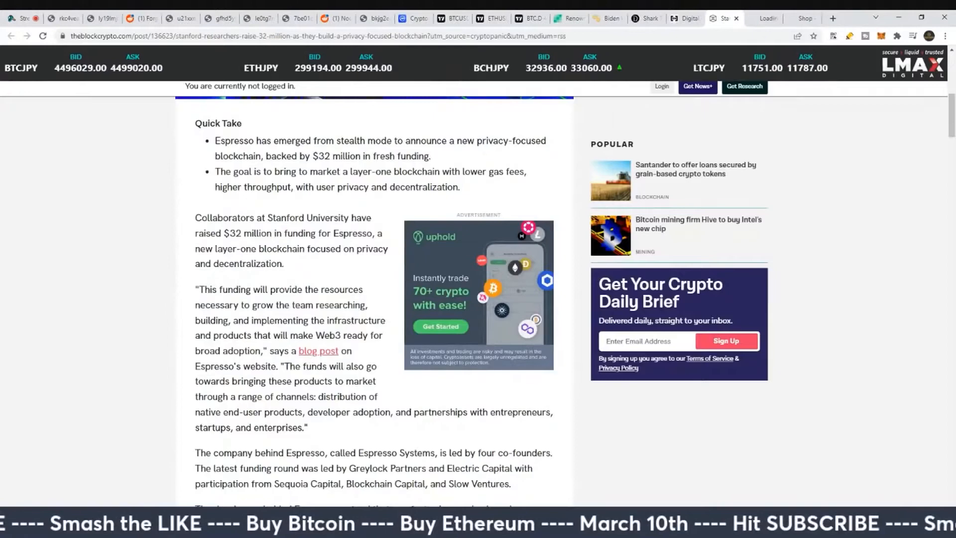
{"action": "scroll", "scroll_direction": "down", "scroll_amount": 3}
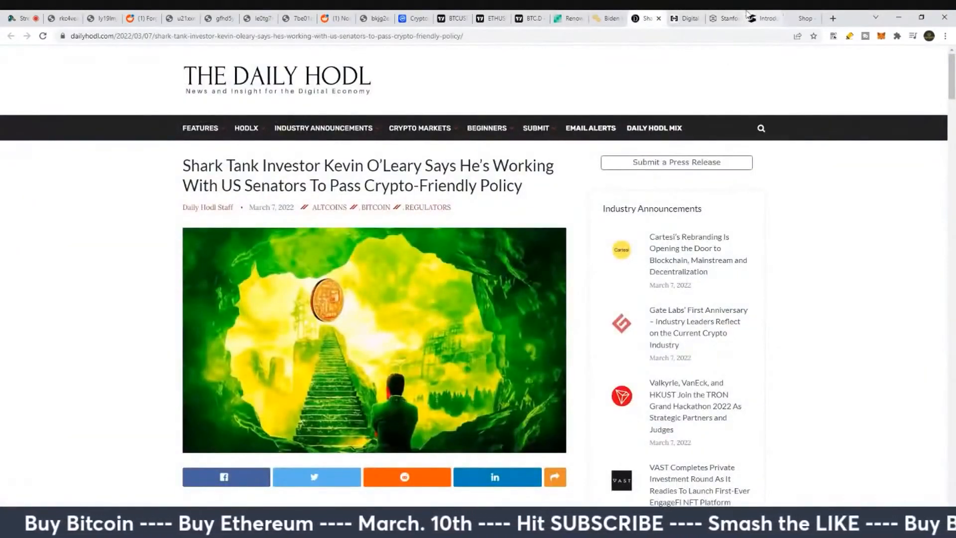
- Highlight Sequoia Capital among the investors, then switch to the Bitcoin.com Jim Rogers article
{"action": "left_click", "coordinate": [721, 18]}
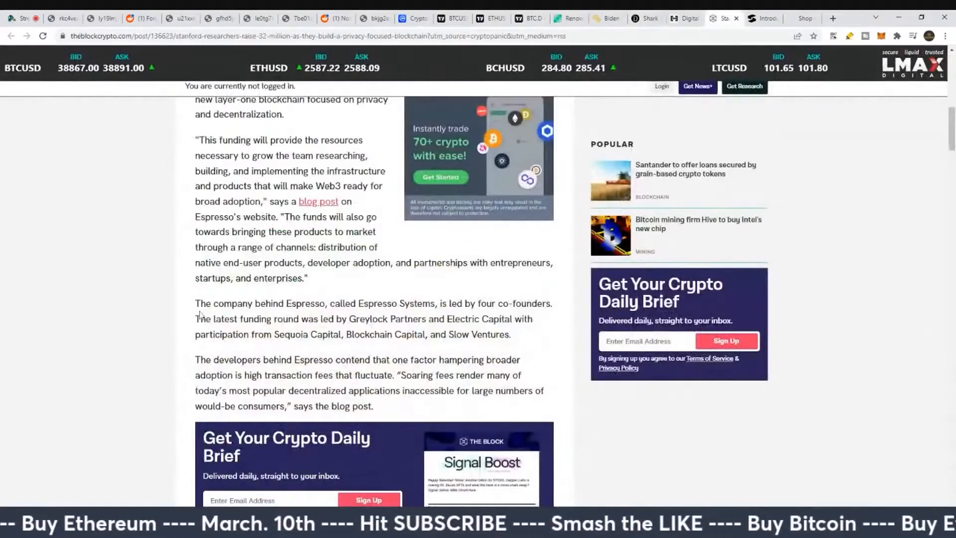
{"action": "left_click_drag", "start_coordinate": [200, 302], "coordinate": [407, 302]}
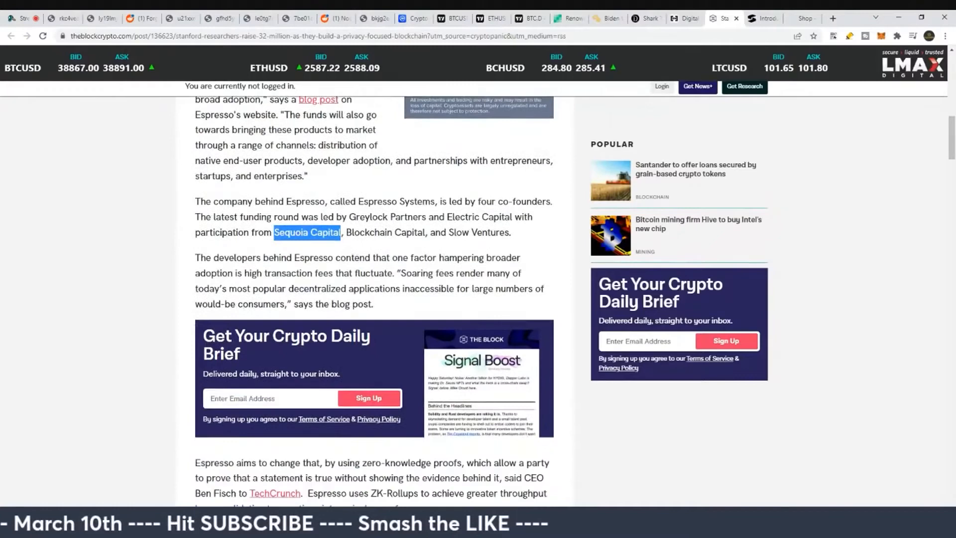
{"action": "scroll", "scroll_direction": "down", "scroll_amount": 3}
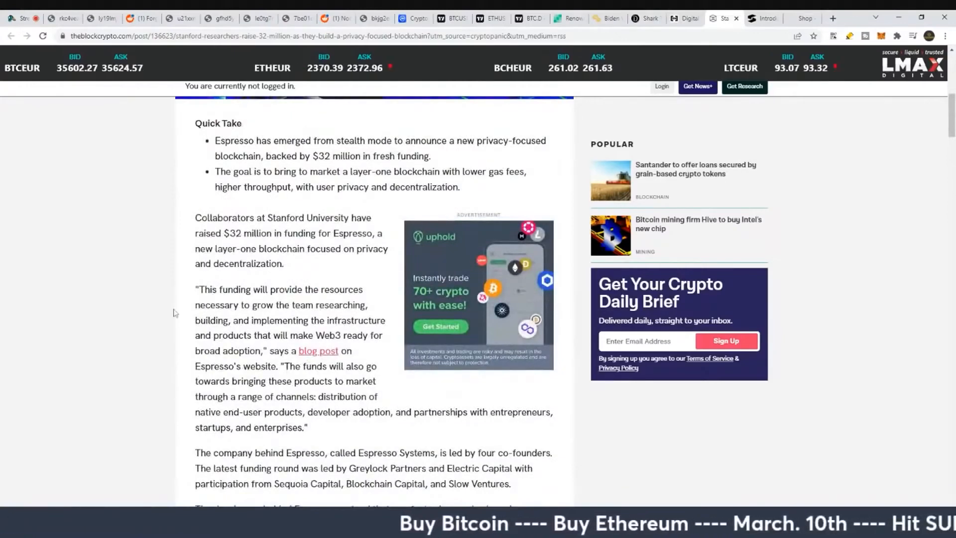
{"action": "scroll", "scroll_direction": "down", "scroll_amount": 3}
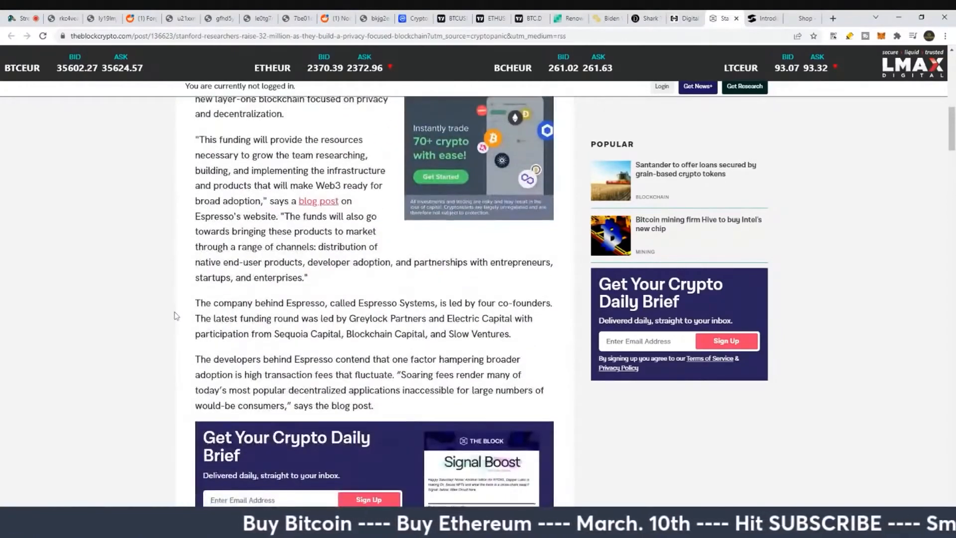
{"action": "scroll", "scroll_direction": "down", "scroll_amount": 3}
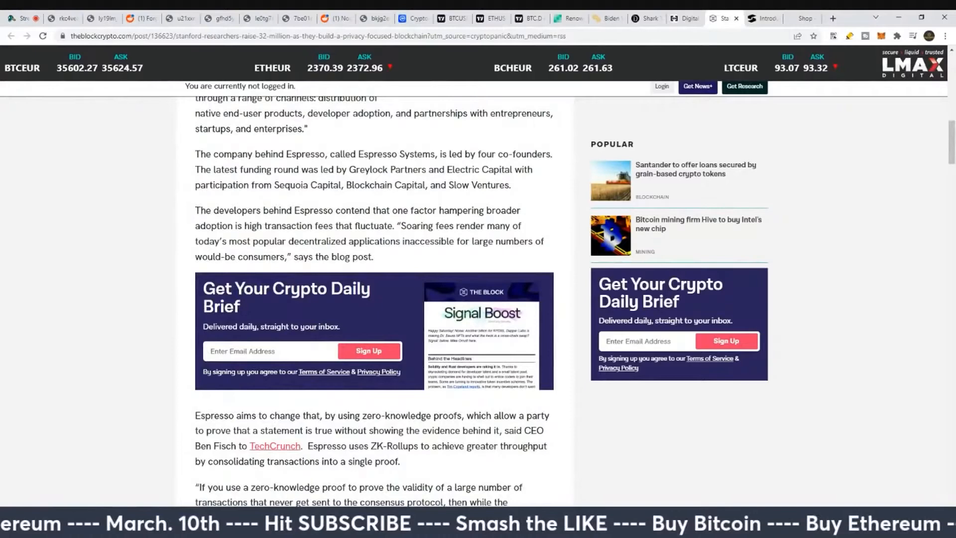
{"action": "left_click", "coordinate": [568, 18]}
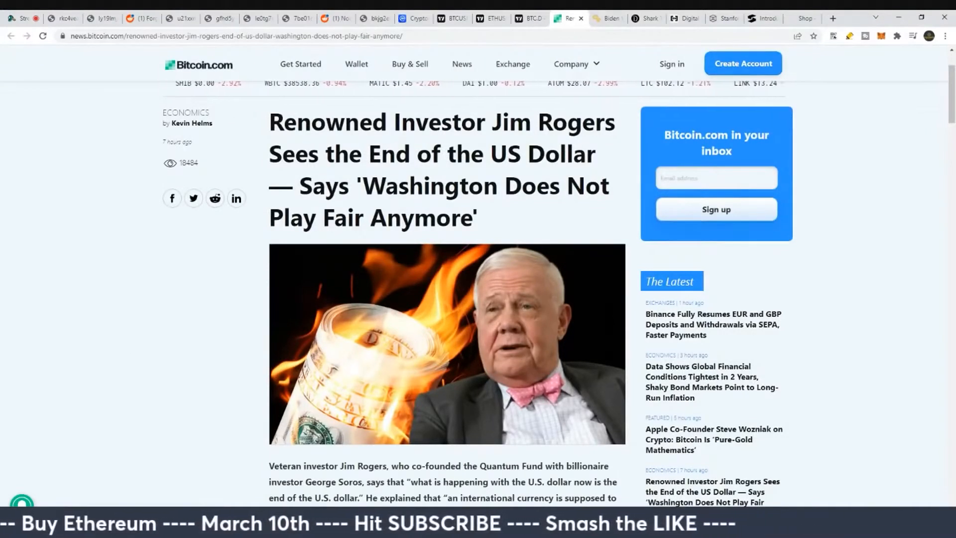
- Glance at the Biden executive order and Kevin O'Leary articles before returning to The Block
{"action": "left_click", "coordinate": [606, 18]}
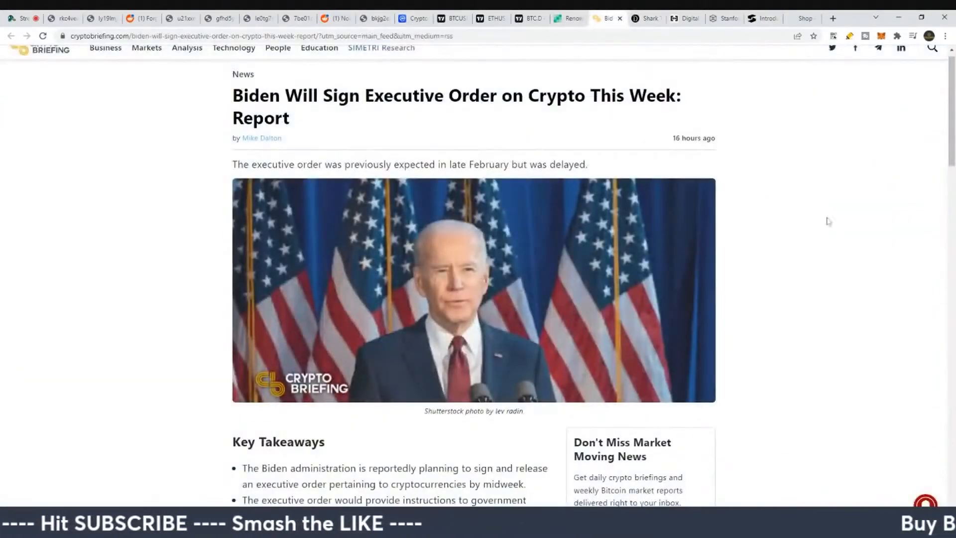
{"action": "left_click", "coordinate": [644, 18]}
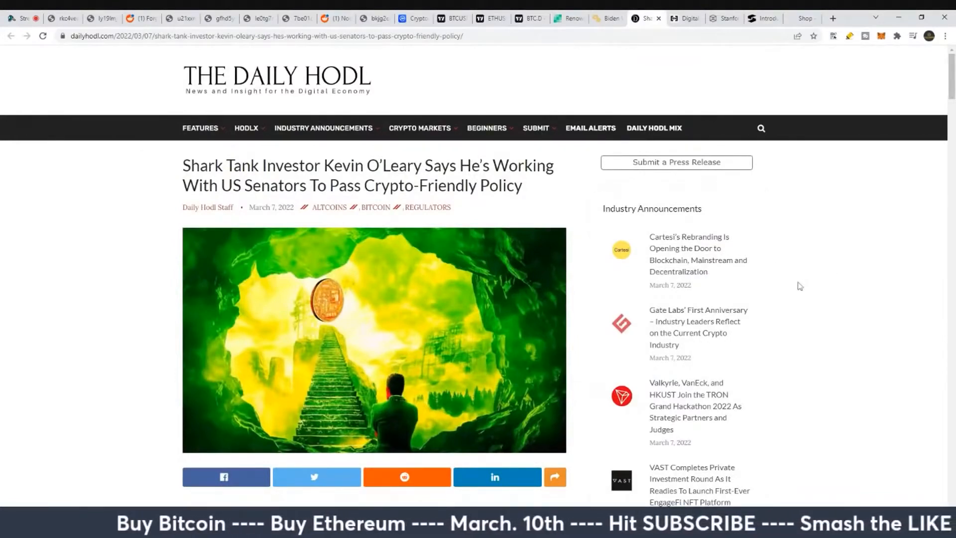
{"action": "scroll", "scroll_direction": "down", "scroll_amount": 3}
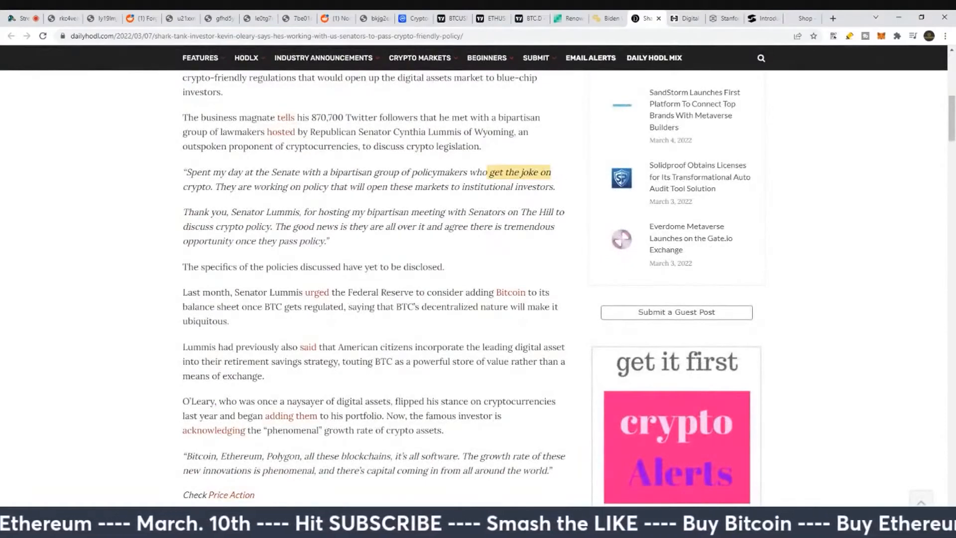
{"action": "scroll", "scroll_direction": "up", "scroll_amount": 3}
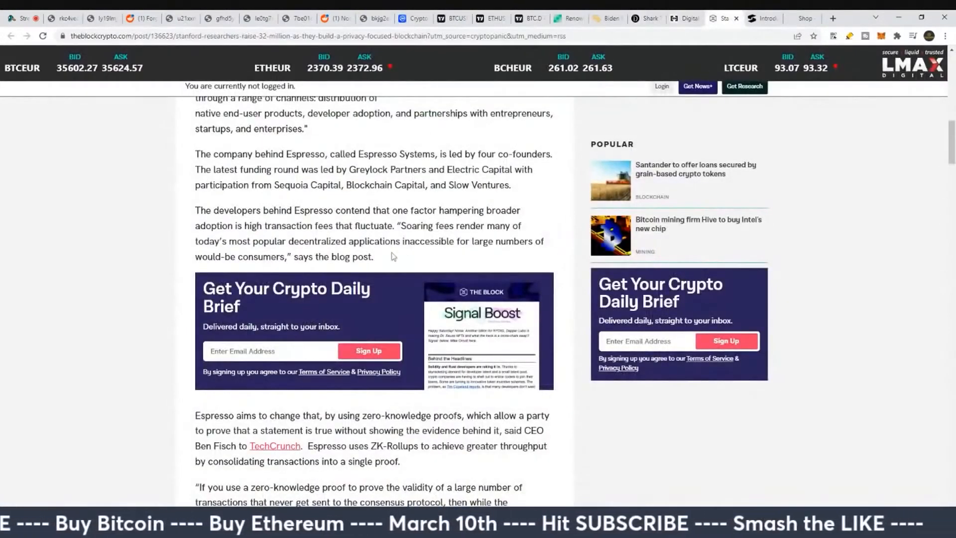
- Highlight the founders and fees paragraphs, including the developers' contention, while reading down
{"action": "left_click_drag", "start_coordinate": [195, 154], "coordinate": [374, 256]}
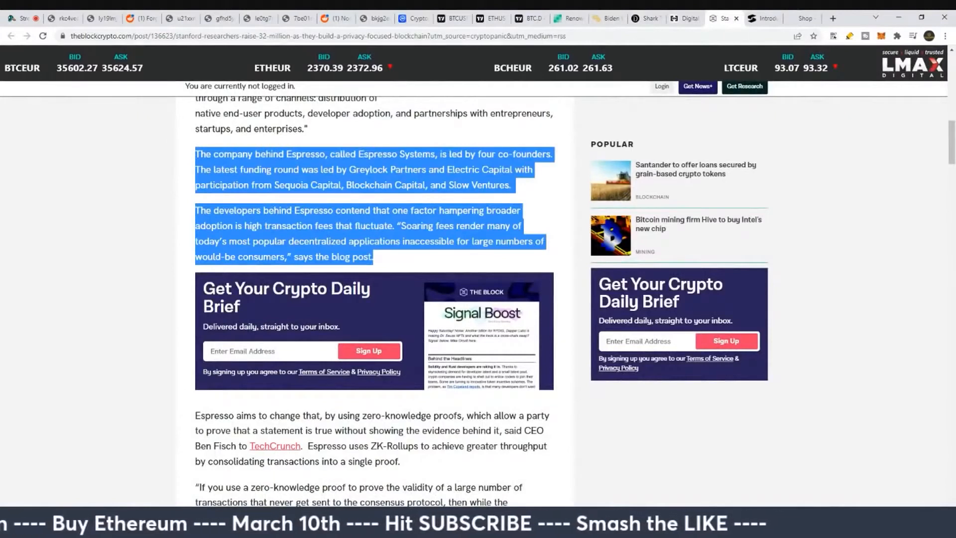
{"action": "left_click", "coordinate": [295, 240]}
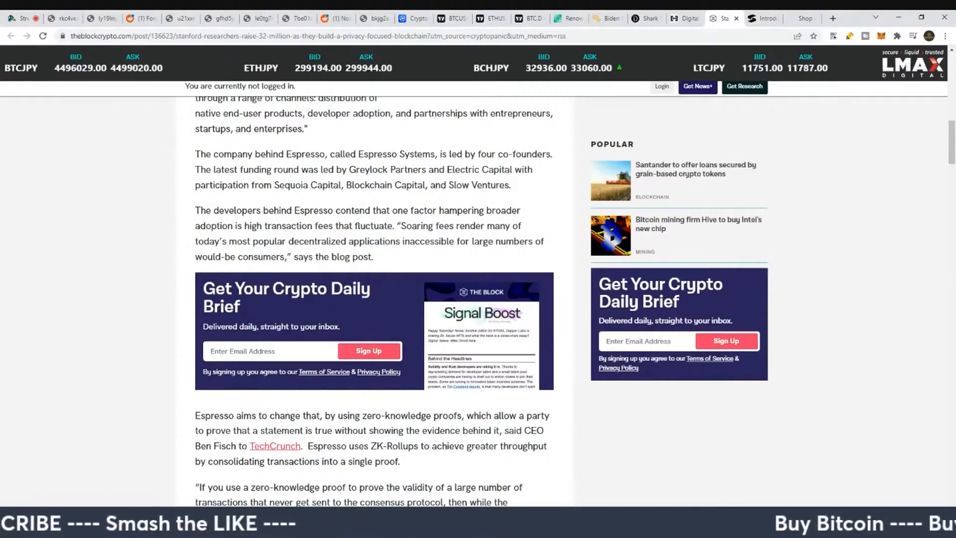
{"action": "left_click_drag", "start_coordinate": [201, 211], "coordinate": [364, 210]}
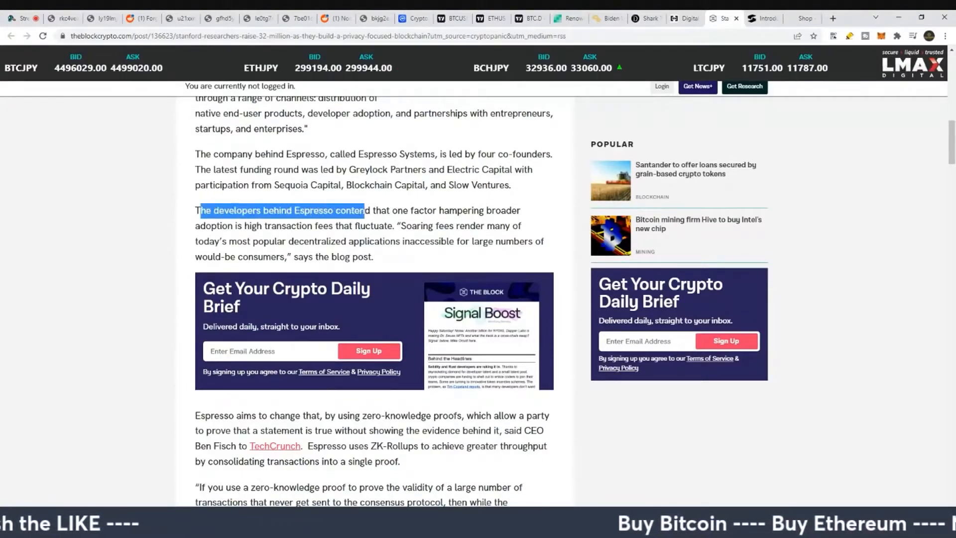
{"action": "left_click_drag", "start_coordinate": [362, 210], "coordinate": [427, 211]}
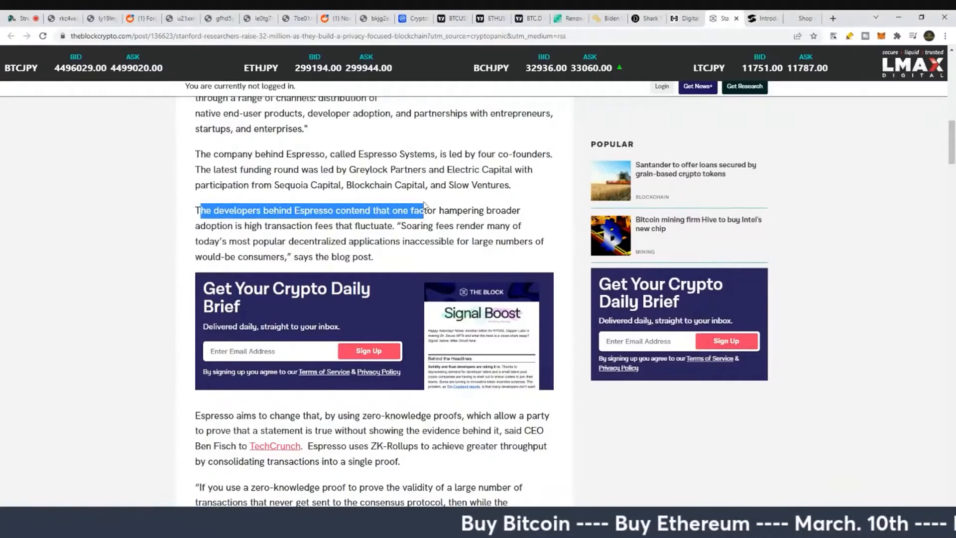
{"action": "left_click_drag", "start_coordinate": [424, 210], "coordinate": [235, 226]}
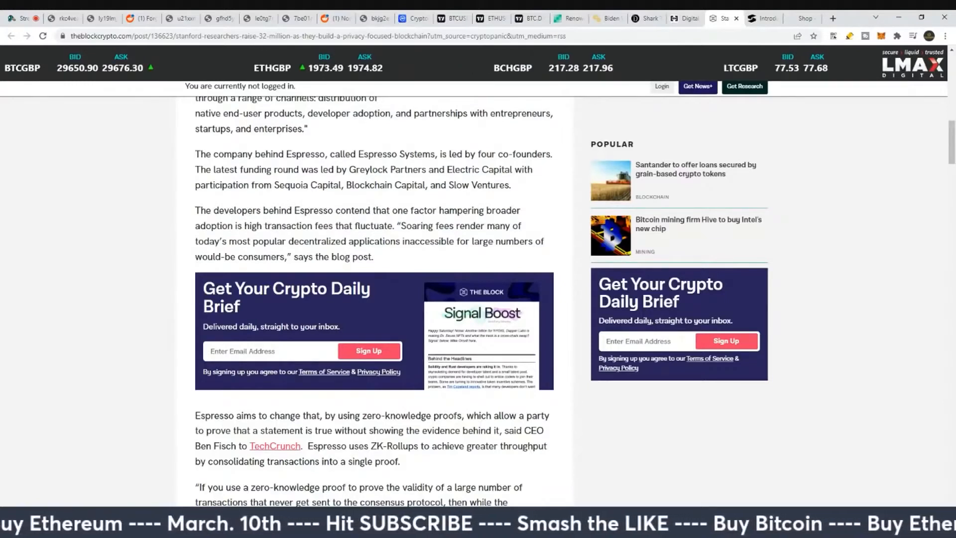
{"action": "double_click", "coordinate": [417, 226]}
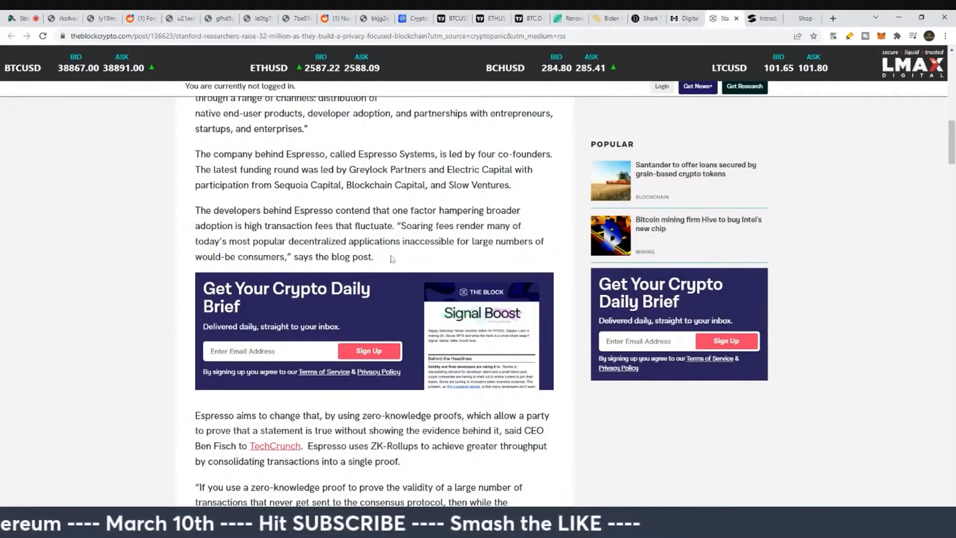
{"action": "left_click_drag", "start_coordinate": [397, 226], "coordinate": [284, 257]}
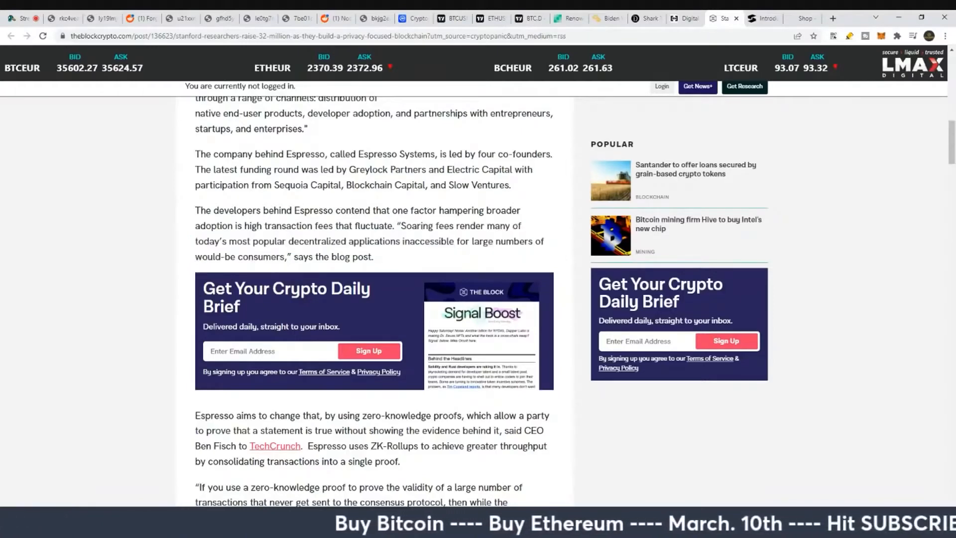
{"action": "scroll", "scroll_direction": "down", "scroll_amount": 3}
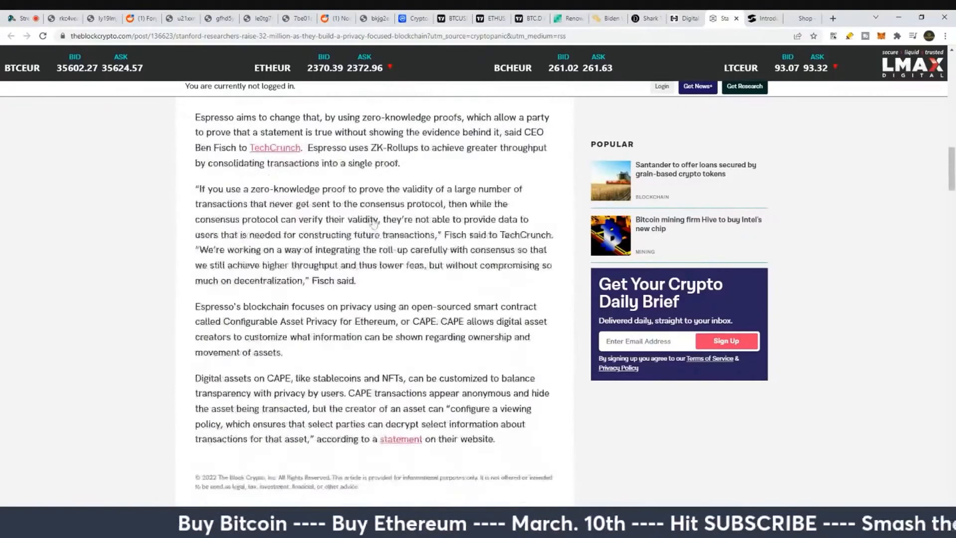
{"action": "left_click_drag", "start_coordinate": [196, 117], "coordinate": [291, 117]}
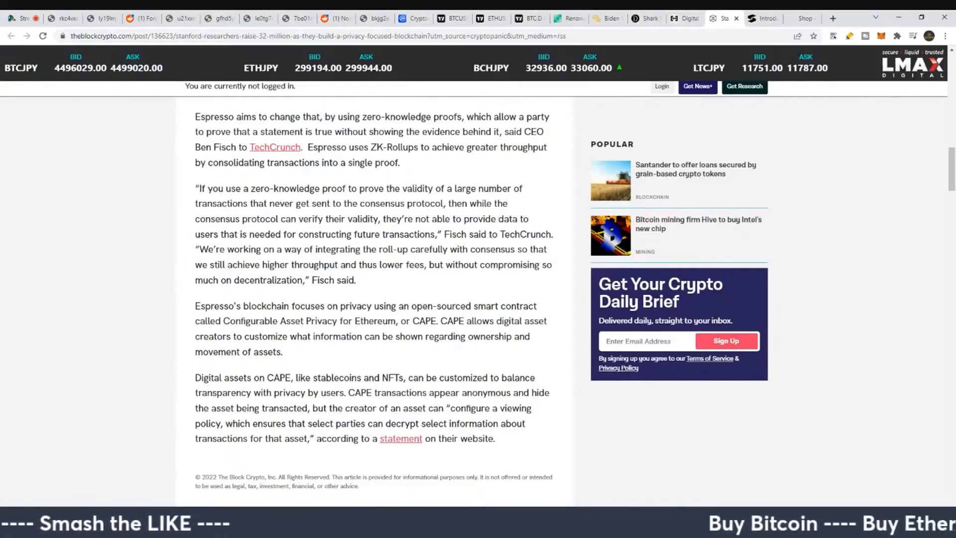
{"action": "double_click", "coordinate": [477, 116]}
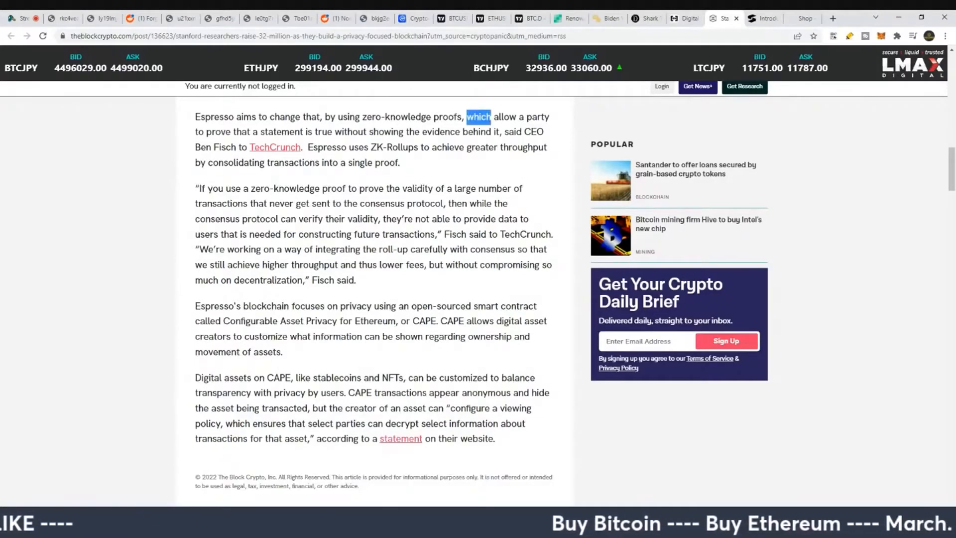
{"action": "left_click_drag", "start_coordinate": [478, 117], "coordinate": [273, 131]}
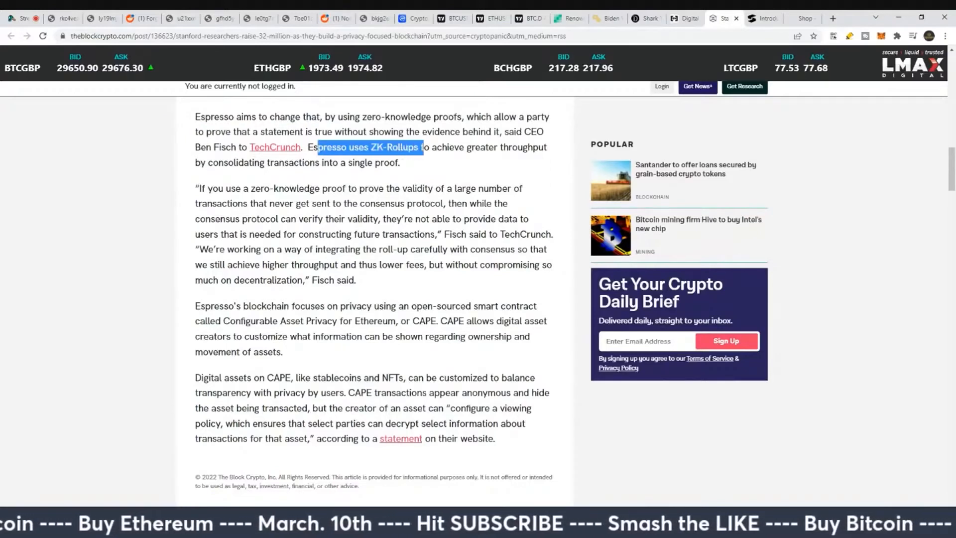
{"action": "left_click_drag", "start_coordinate": [424, 148], "coordinate": [222, 162]}
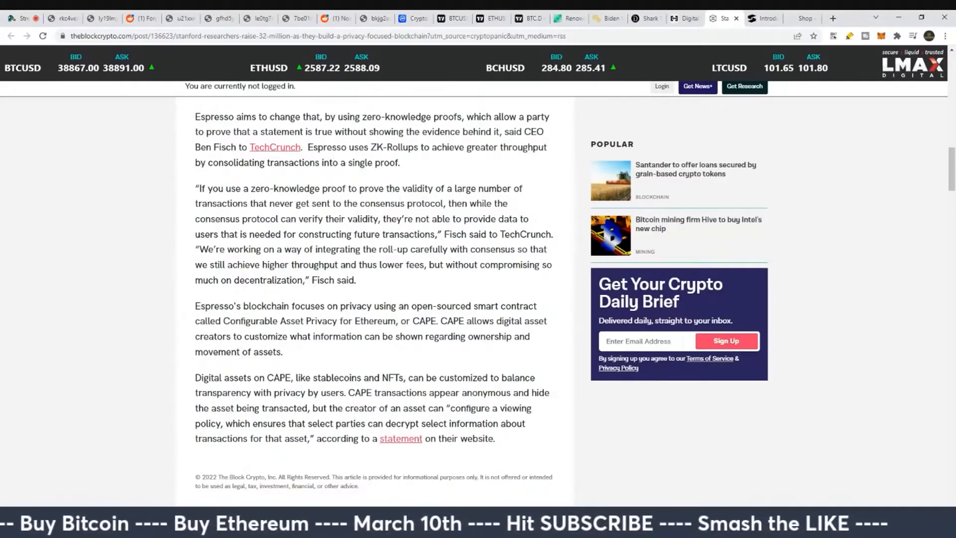
{"action": "left_click_drag", "start_coordinate": [198, 188], "coordinate": [303, 189]}
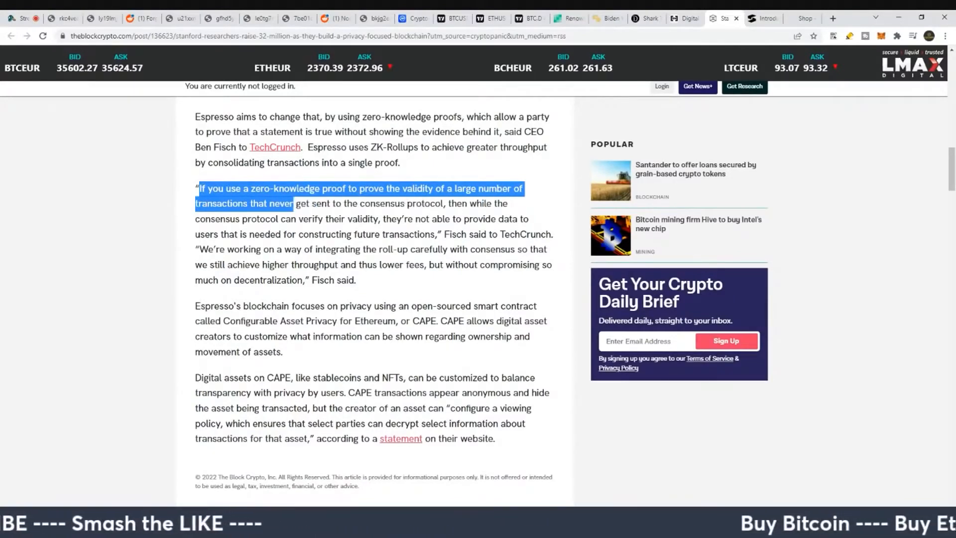
{"action": "left_click_drag", "start_coordinate": [292, 203], "coordinate": [358, 218]}
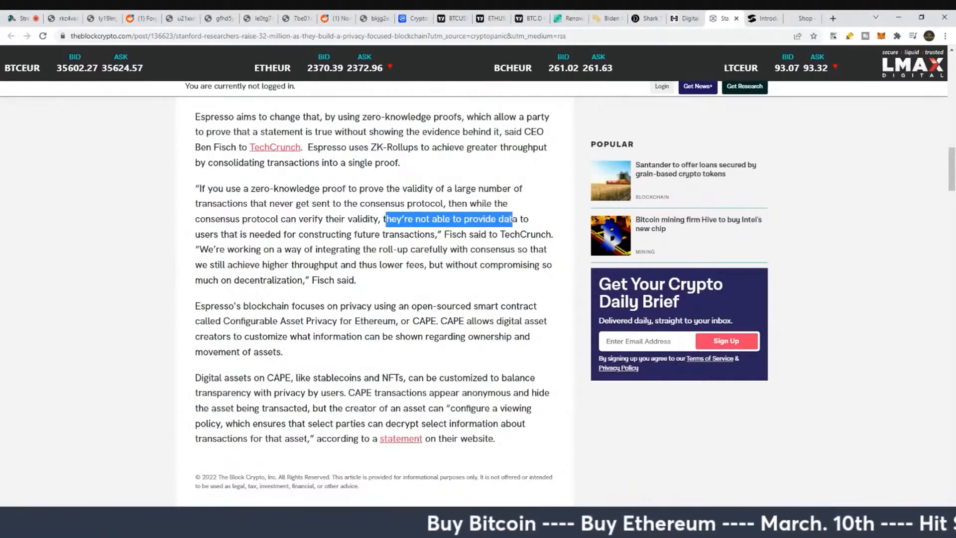
{"action": "left_click_drag", "start_coordinate": [511, 218], "coordinate": [309, 234]}
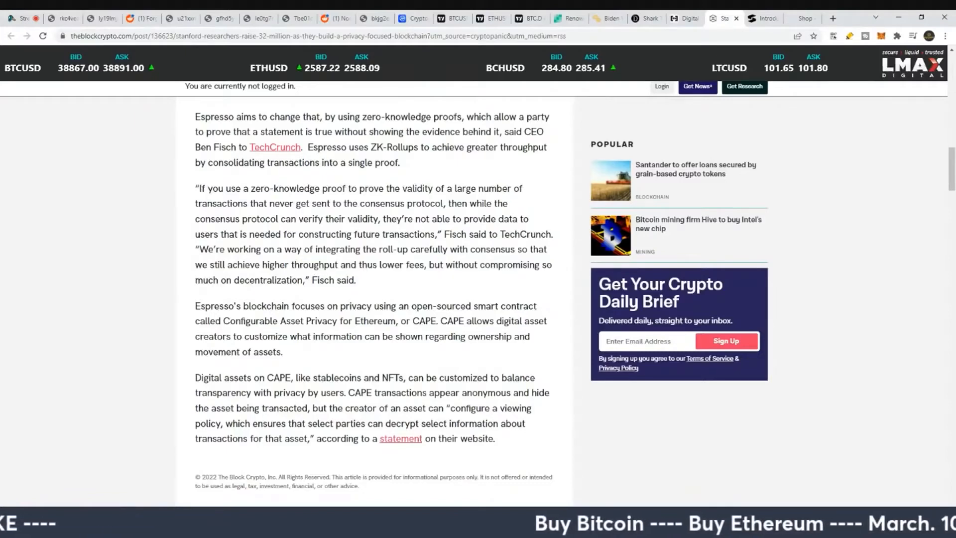
{"action": "left_click_drag", "start_coordinate": [431, 265], "coordinate": [301, 280]}
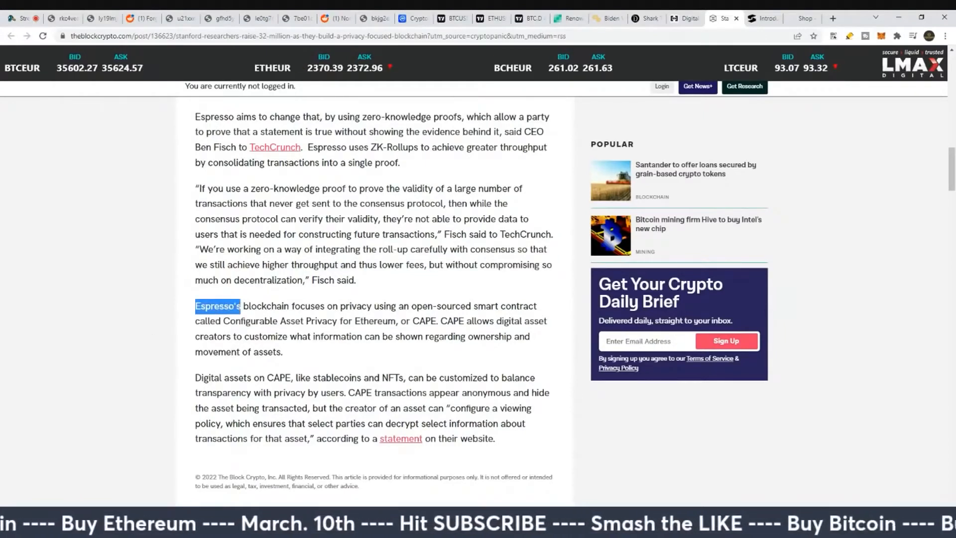
- Highlight the CAPE sentences on asset customization and balancing transparency with privacy
{"action": "left_click_drag", "start_coordinate": [240, 306], "coordinate": [420, 306]}
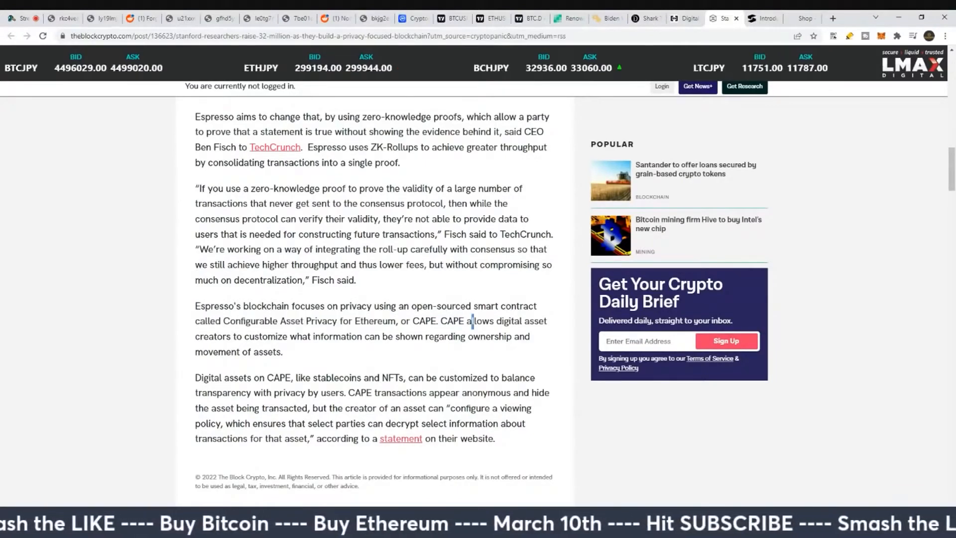
{"action": "left_click_drag", "start_coordinate": [472, 321], "coordinate": [323, 336]}
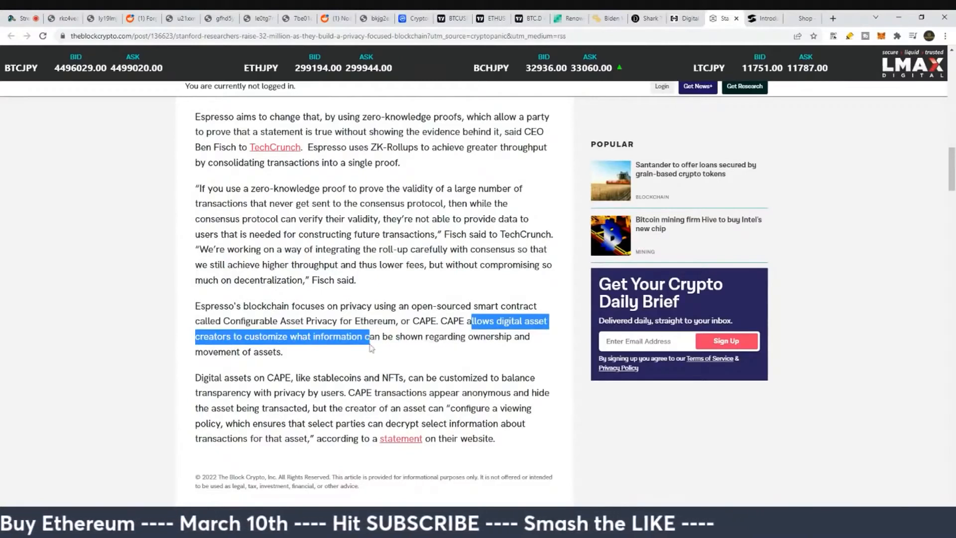
{"action": "left_click", "coordinate": [365, 336]}
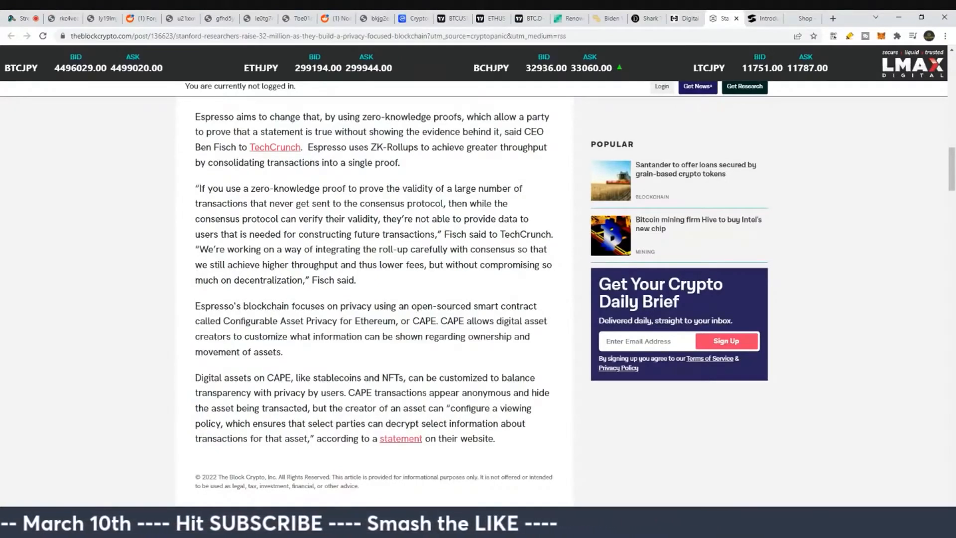
{"action": "left_click_drag", "start_coordinate": [195, 377], "coordinate": [420, 377]}
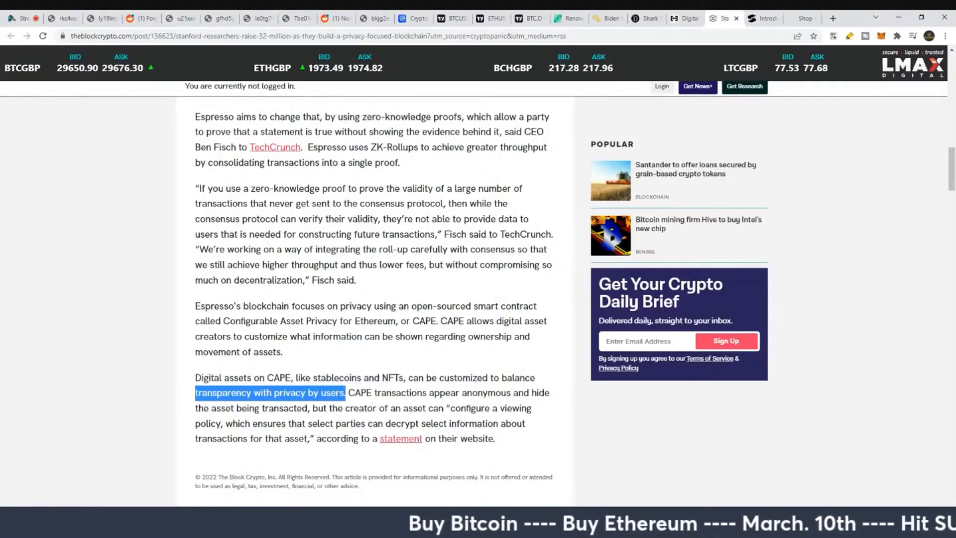
{"action": "left_click", "coordinate": [353, 405]}
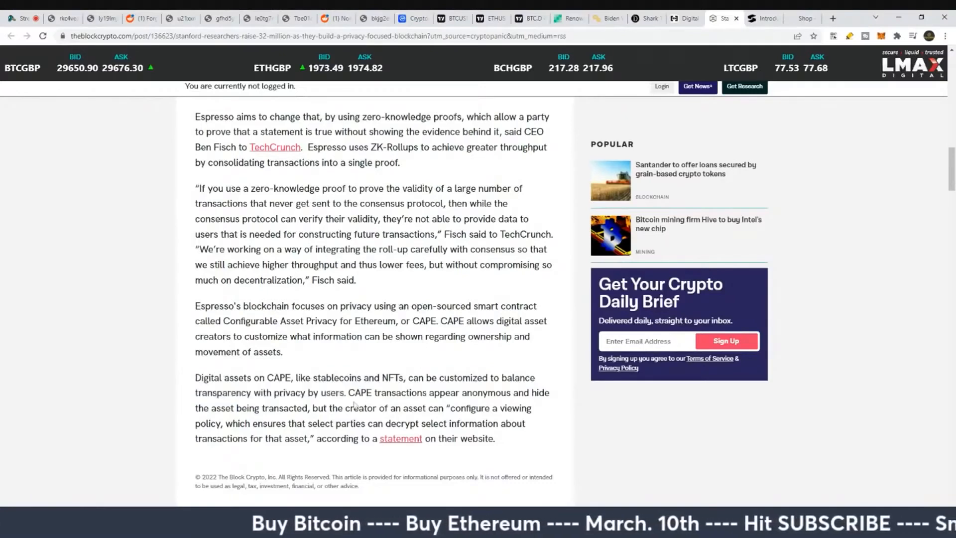
- Highlight the viewing-policy sentence on decrypting select transaction info and open Espresso's statement
{"action": "left_click_drag", "start_coordinate": [351, 393], "coordinate": [500, 392]}
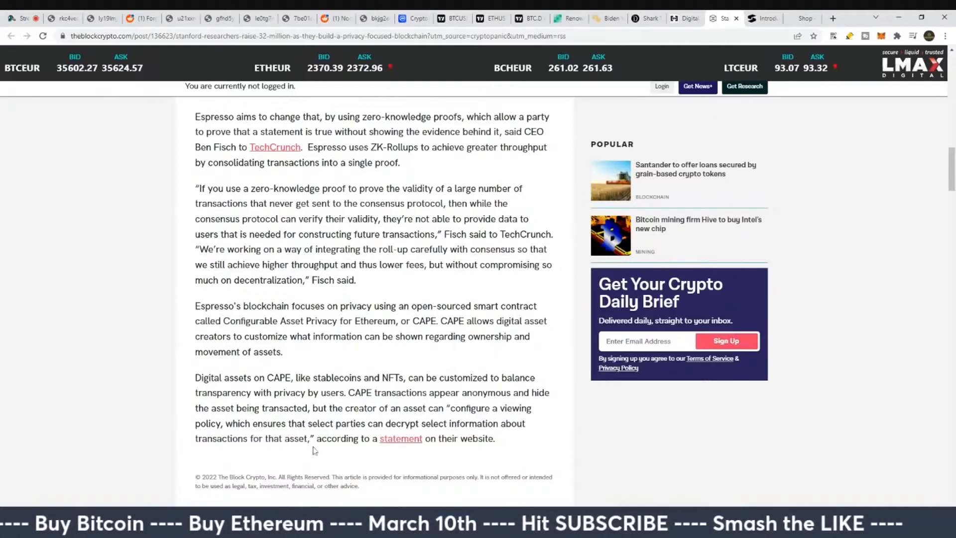
{"action": "left_click_drag", "start_coordinate": [221, 423], "coordinate": [309, 438]}
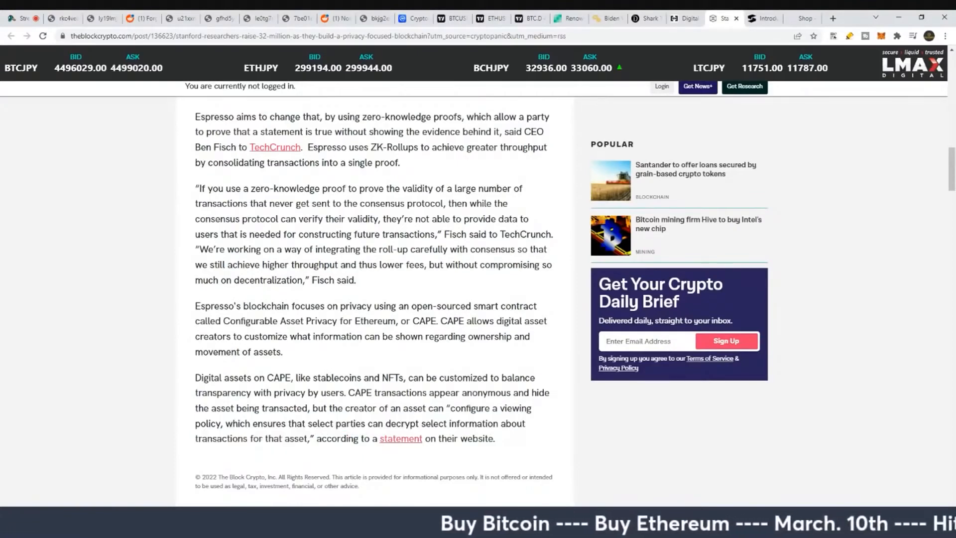
{"action": "left_click_drag", "start_coordinate": [226, 423], "coordinate": [309, 438]}
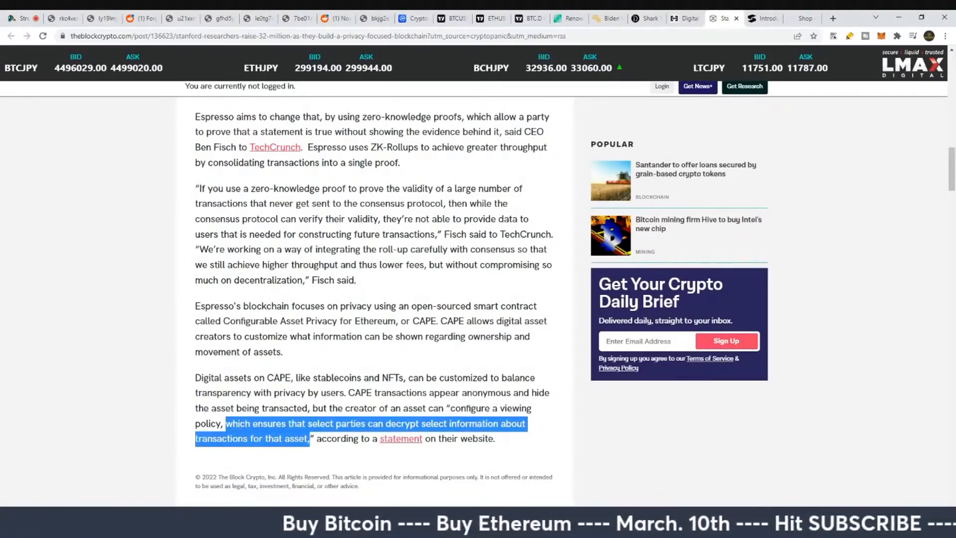
{"action": "scroll", "scroll_direction": "up", "scroll_amount": 3}
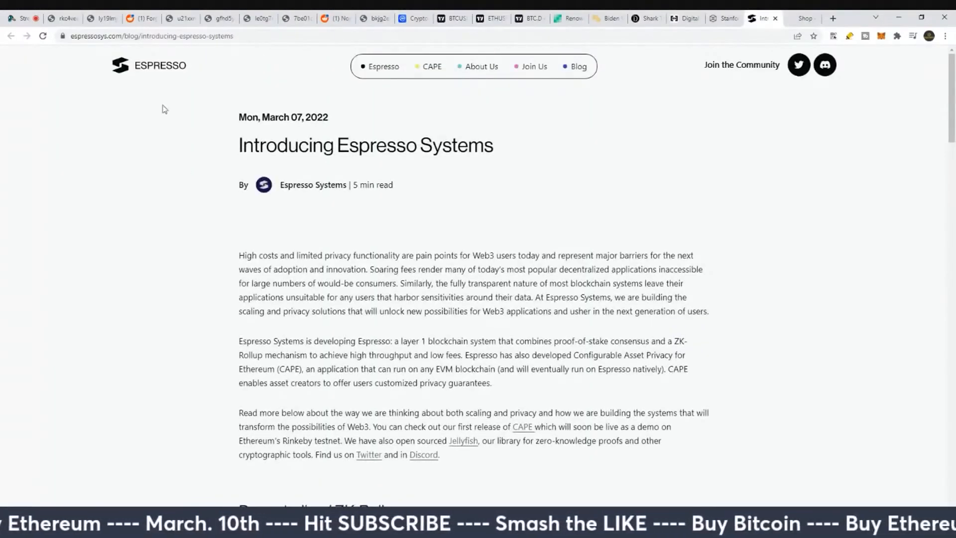
- Go to the Espresso homepage and browse down to its sign-up section and footer
{"action": "left_click", "coordinate": [149, 36]}
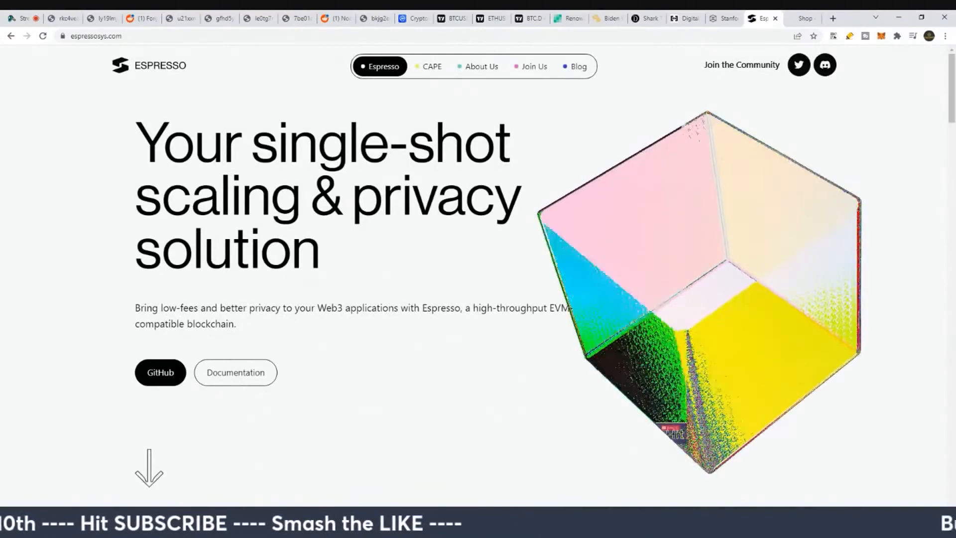
{"action": "scroll", "scroll_direction": "down", "scroll_amount": 3}
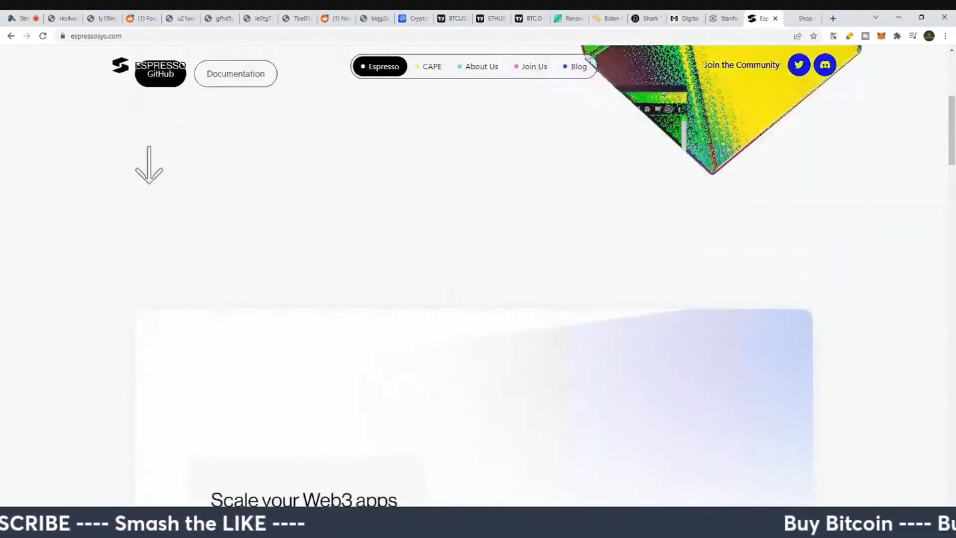
{"action": "scroll", "scroll_direction": "down", "scroll_amount": 3}
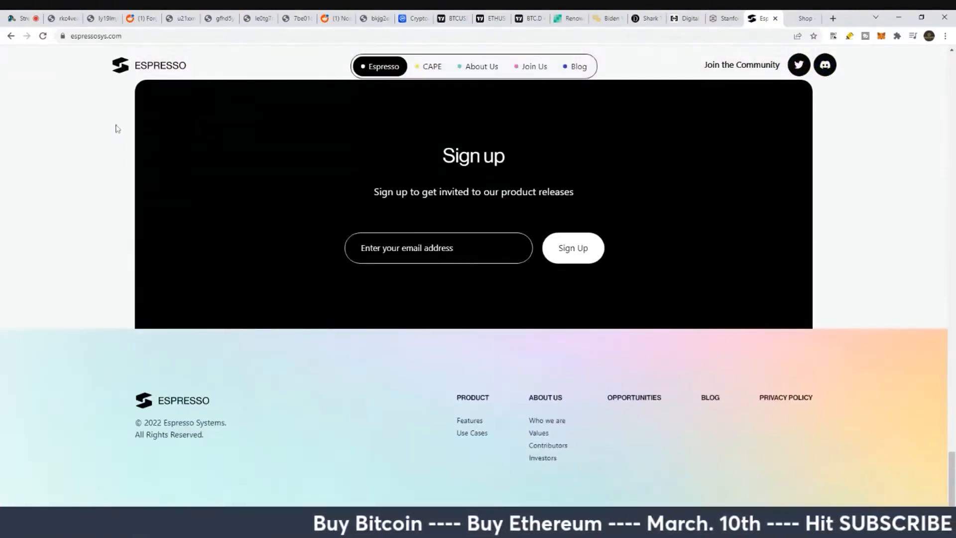
- Browse the About Us page's contributors and Who we are sections, waiting out the unresponsive-page dialog
{"action": "left_click", "coordinate": [547, 423]}
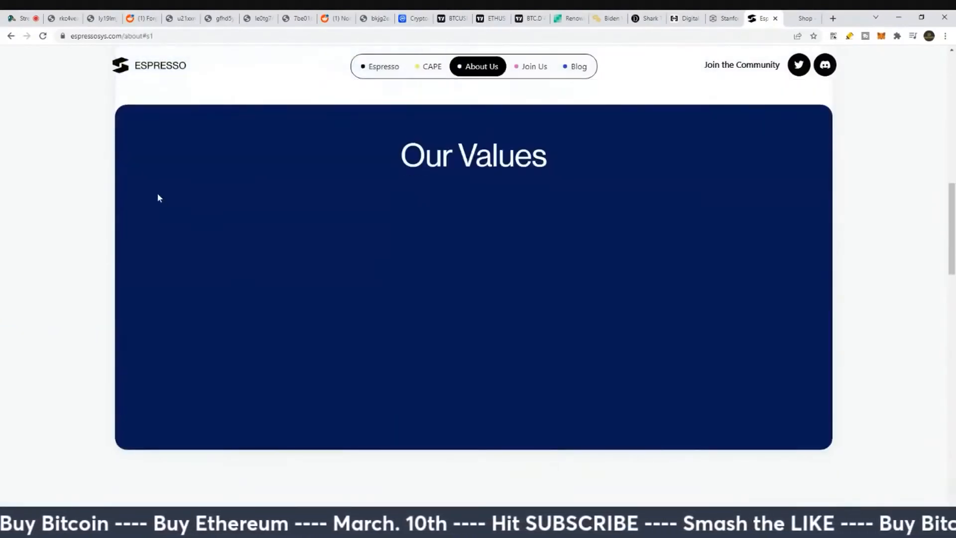
{"action": "scroll", "scroll_direction": "down", "scroll_amount": 3}
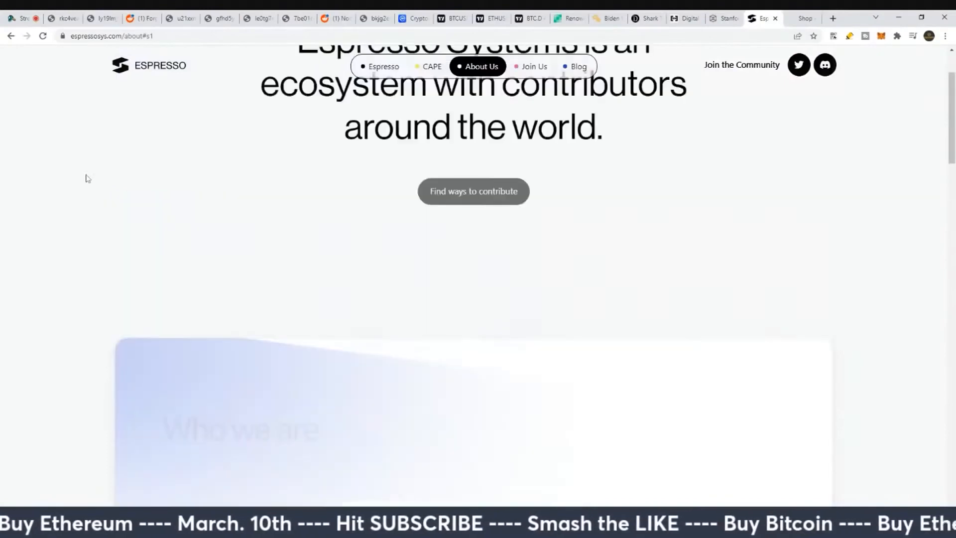
{"action": "scroll", "scroll_direction": "down", "scroll_amount": 3}
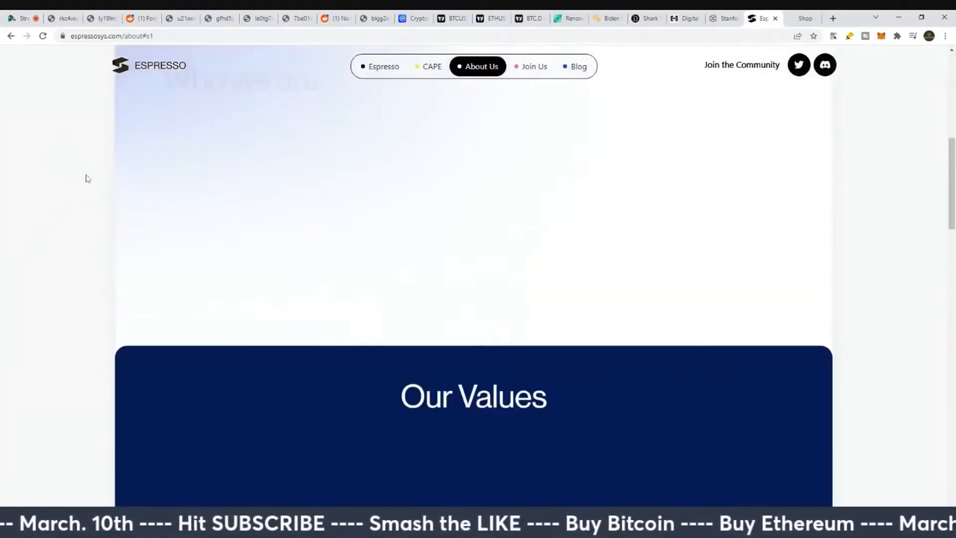
{"action": "scroll", "scroll_direction": "down", "scroll_amount": 3}
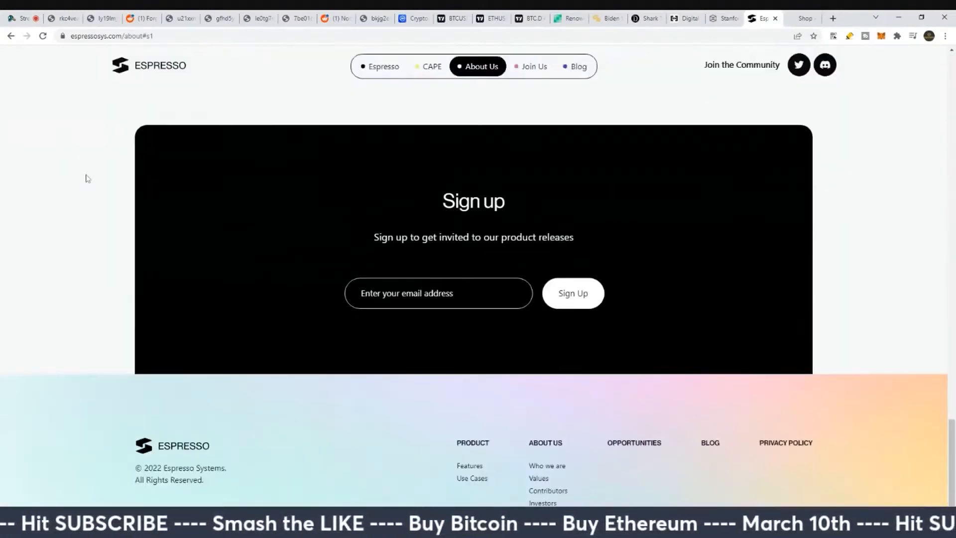
{"action": "scroll", "scroll_direction": "down", "scroll_amount": 3}
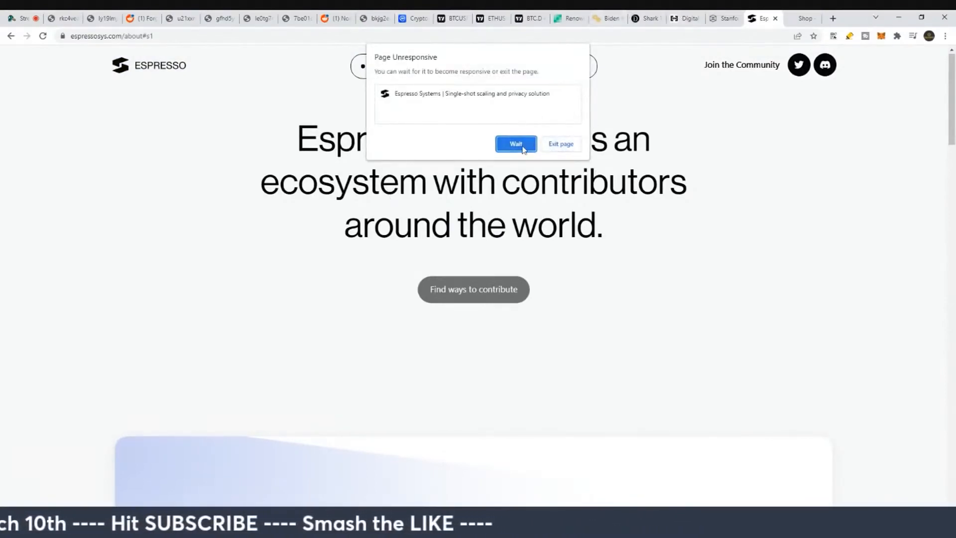
{"action": "left_click", "coordinate": [515, 143]}
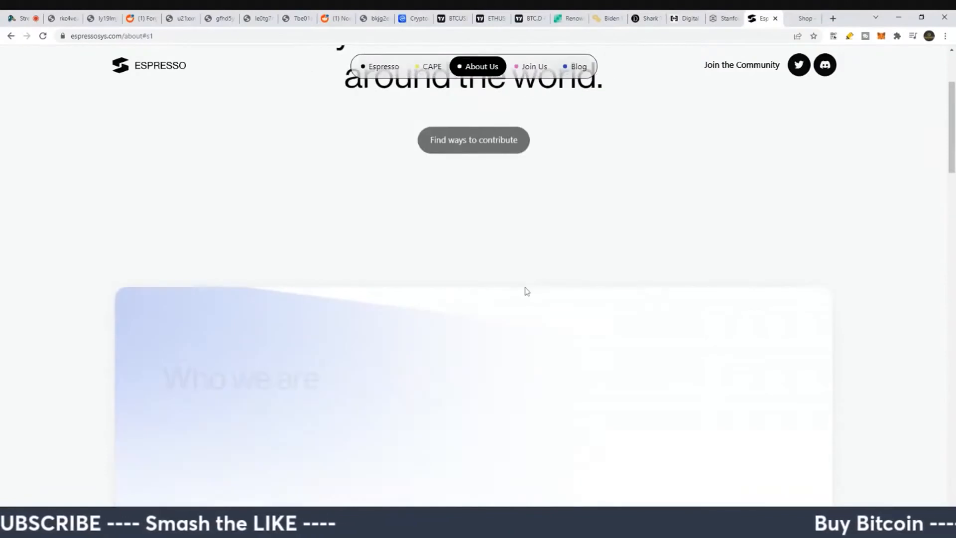
{"action": "scroll", "scroll_direction": "down", "scroll_amount": 3}
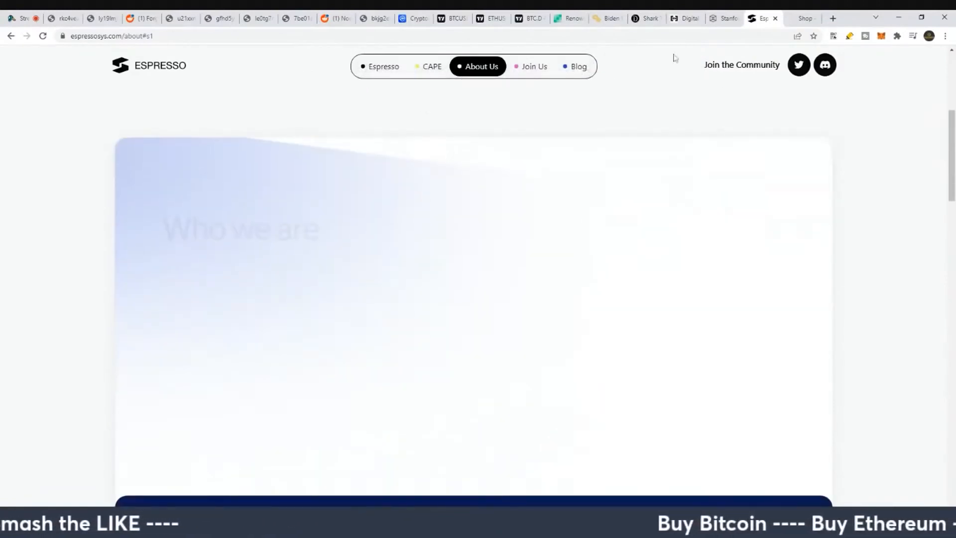
- Switch to the Bitcoin.com Jim Rogers US dollar article tab
{"action": "left_click", "coordinate": [570, 18]}
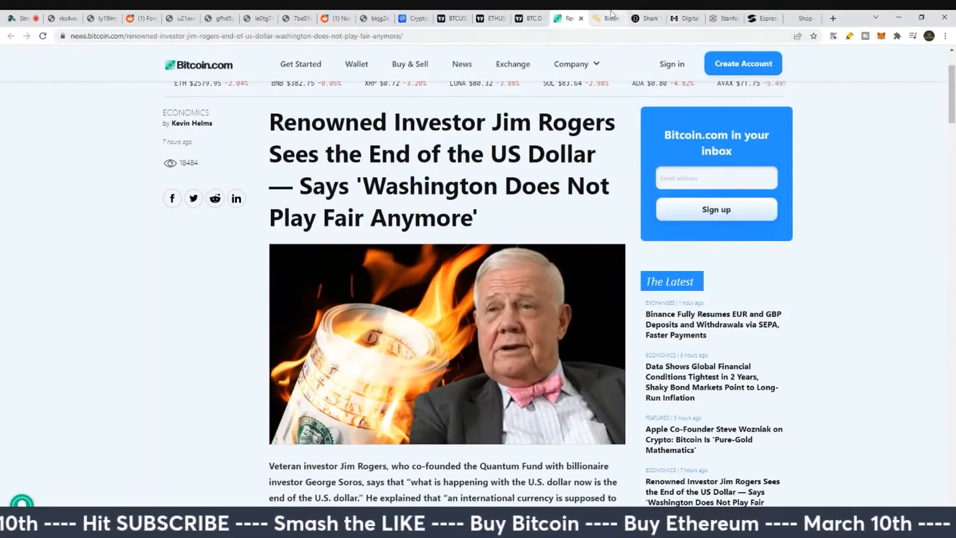
- Switch through the Crypto Briefing Biden order tab to the Cultivate Crypto shop page
{"action": "left_click", "coordinate": [606, 18]}
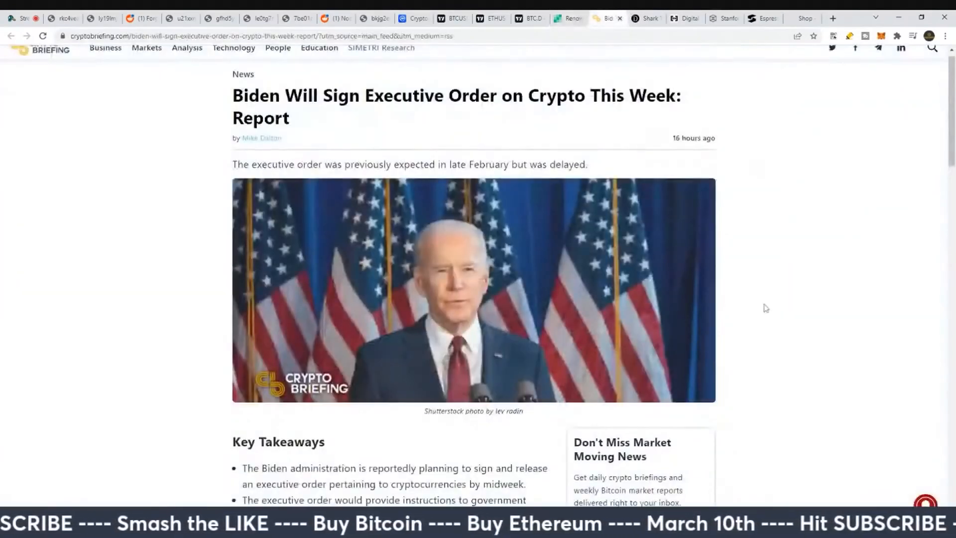
{"action": "left_click", "coordinate": [642, 18]}
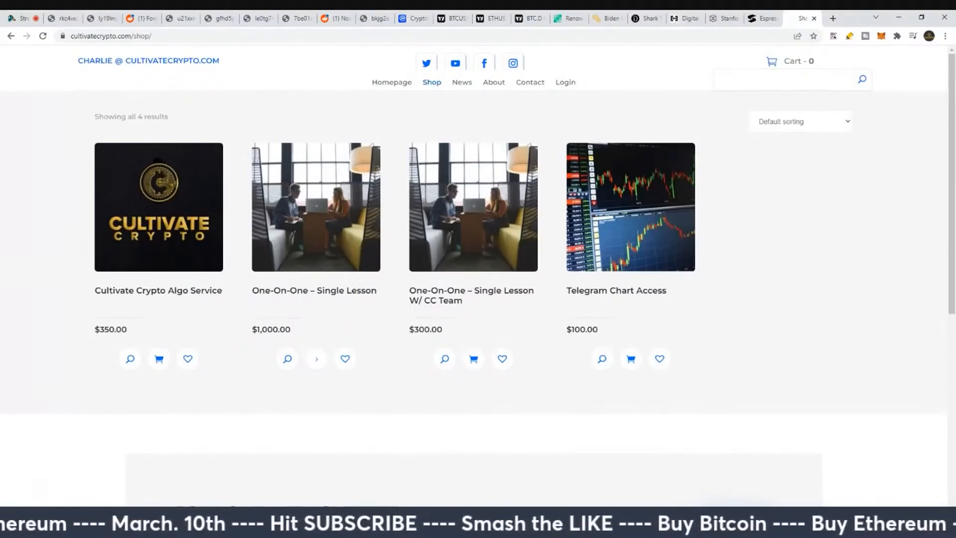
{"action": "mouse_move", "coordinate": [73, 287]}
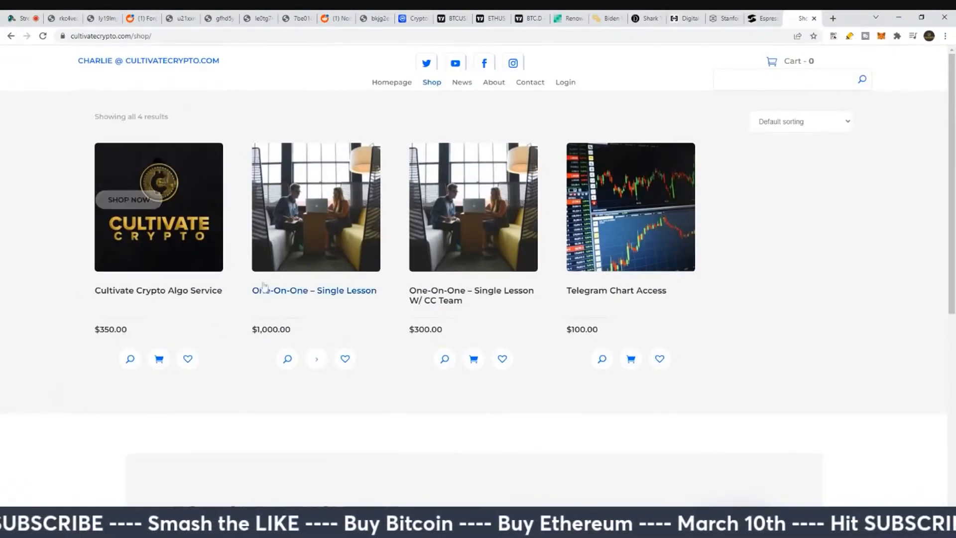
{"action": "mouse_move", "coordinate": [113, 320]}
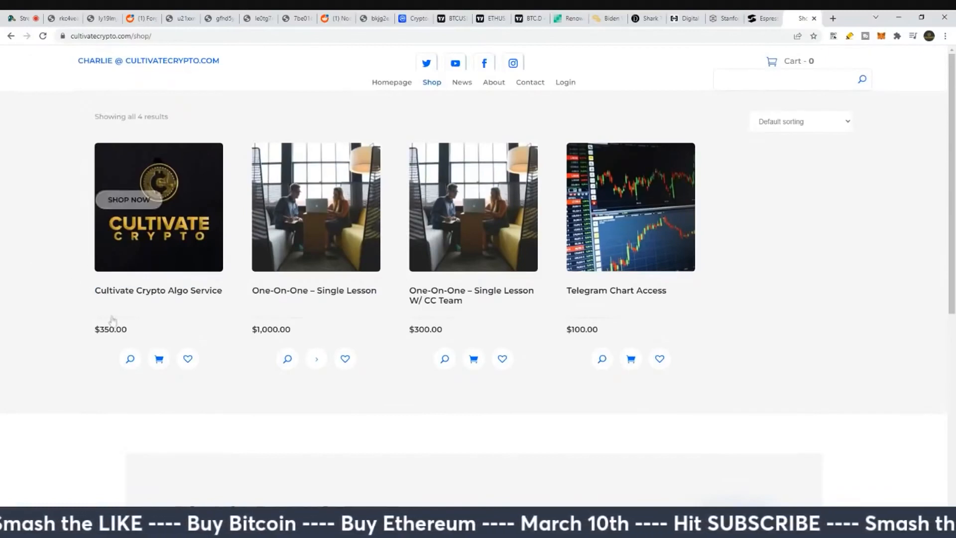
{"action": "mouse_move", "coordinate": [56, 347]}
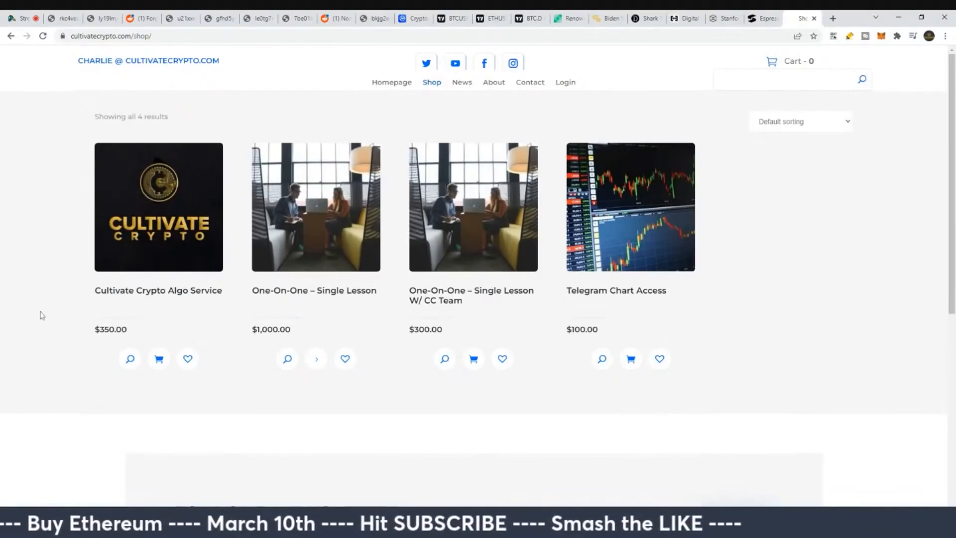
{"action": "mouse_move", "coordinate": [158, 255]}
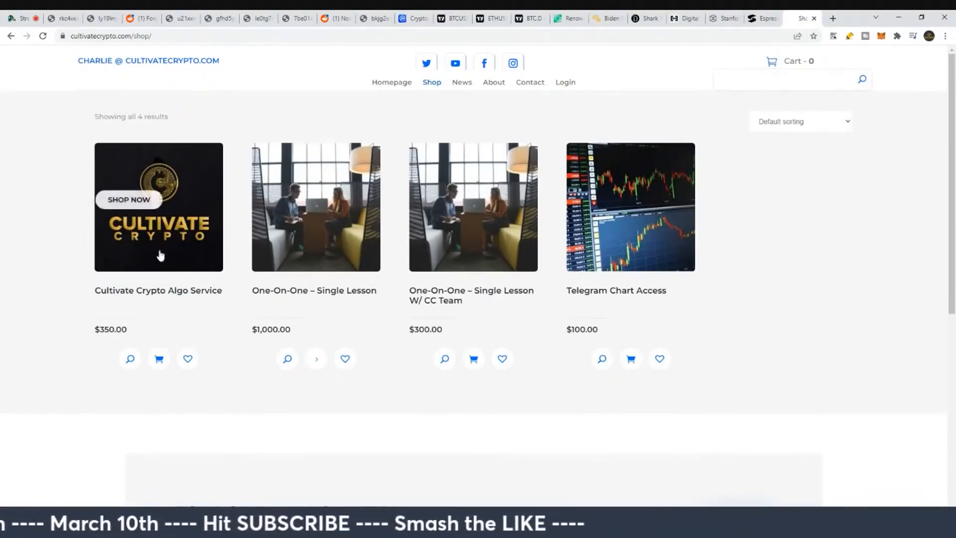
{"action": "mouse_move", "coordinate": [599, 290]}
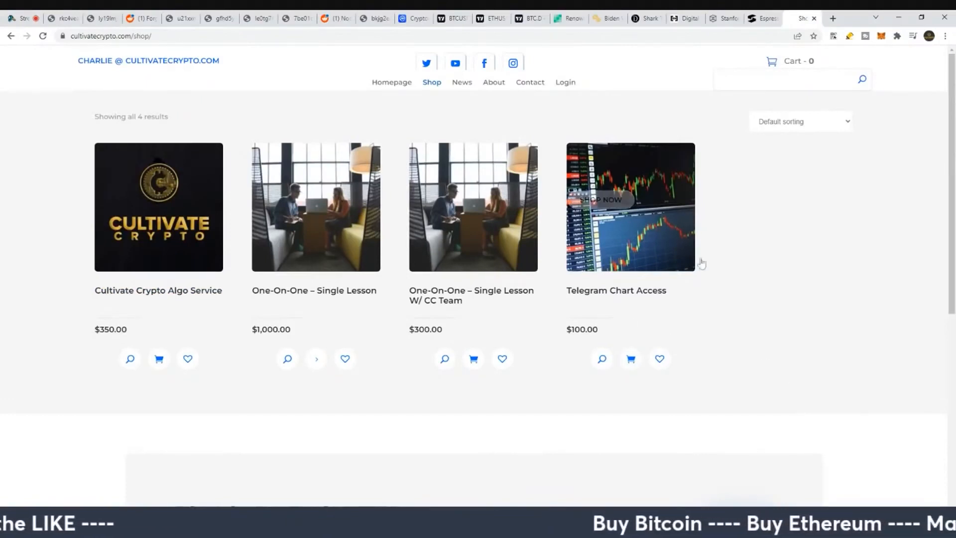
{"action": "mouse_move", "coordinate": [656, 249]}
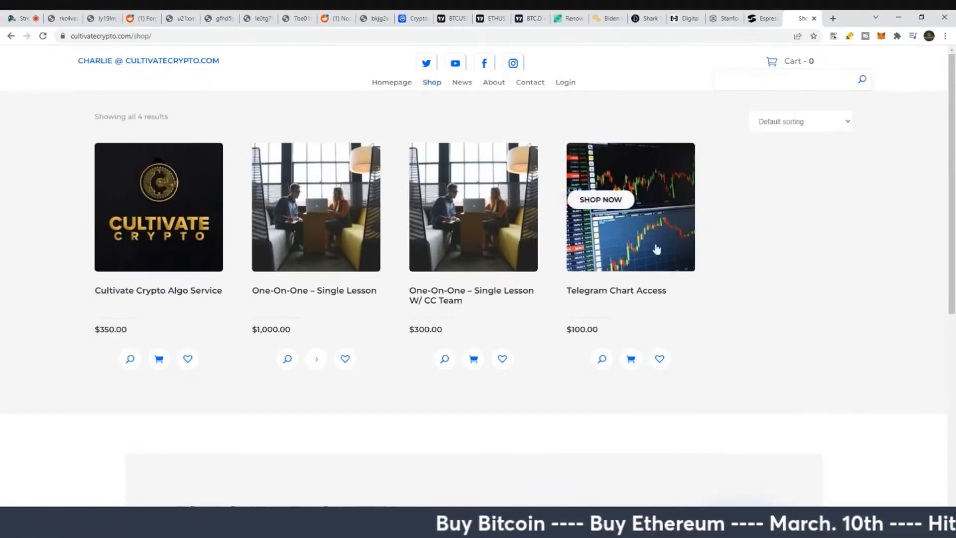